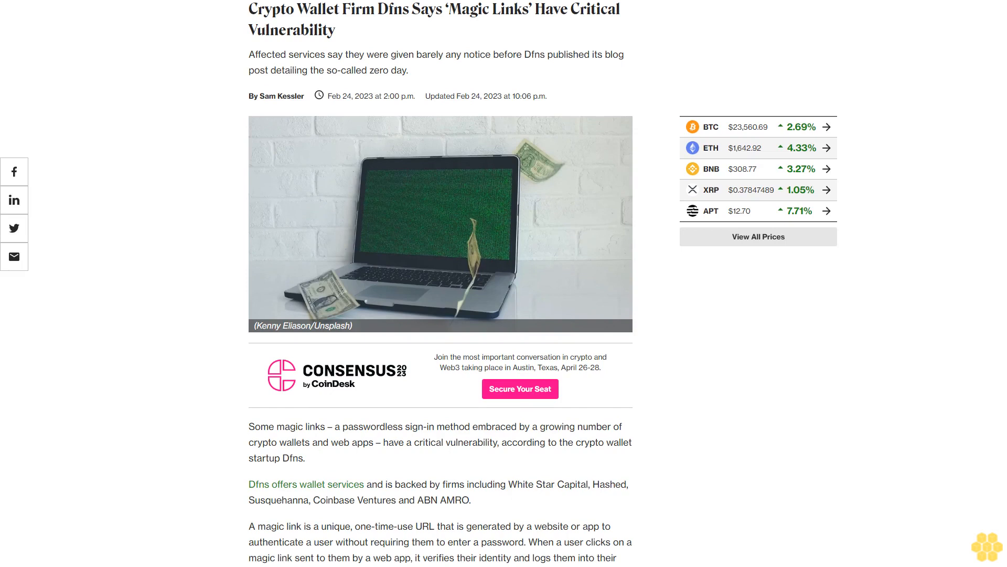
{"action": "scroll", "scroll_direction": "down", "scroll_amount": 3}
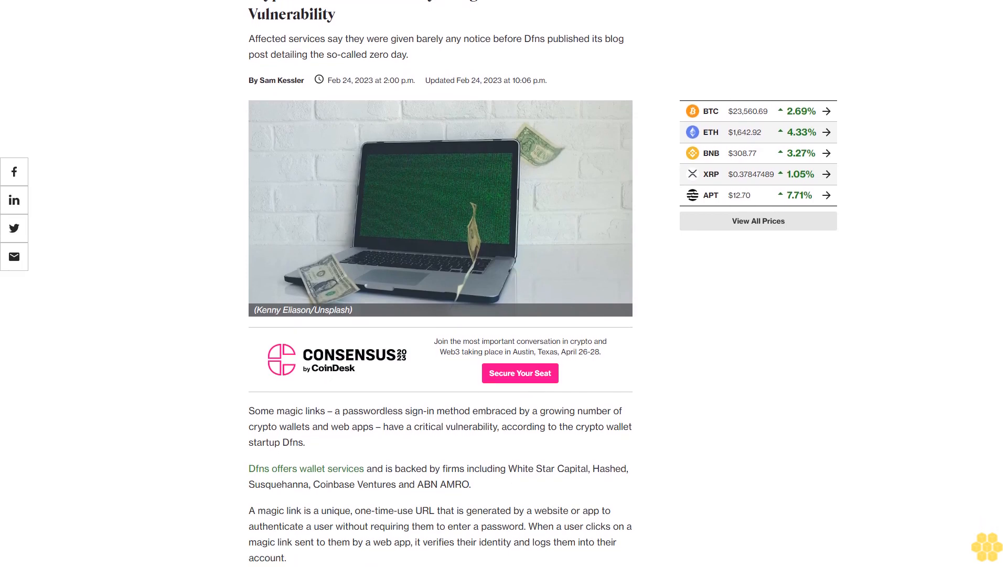
{"action": "scroll", "scroll_direction": "down", "scroll_amount": 3}
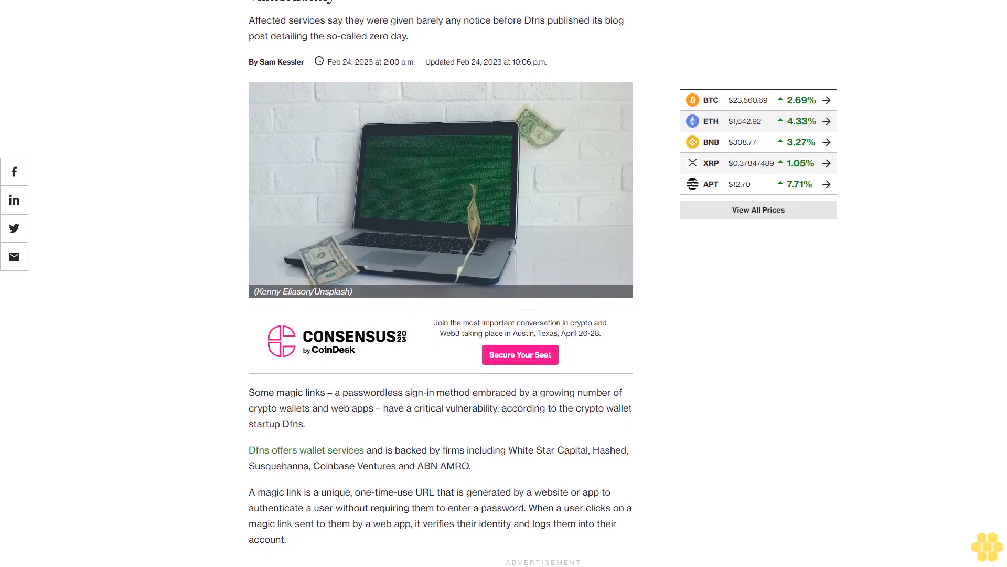
{"action": "scroll", "scroll_direction": "down", "scroll_amount": 3}
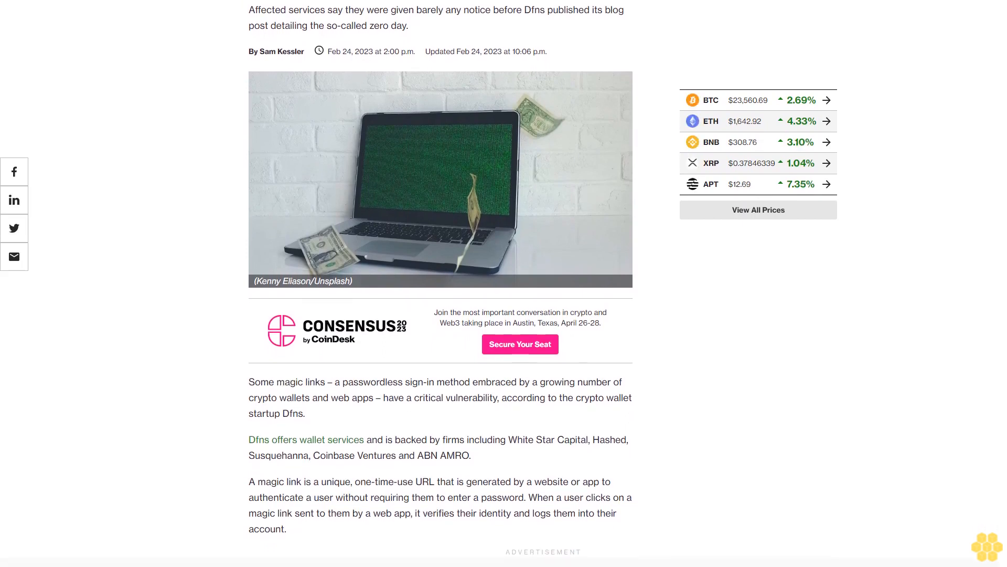
{"action": "scroll", "scroll_direction": "down", "scroll_amount": 3}
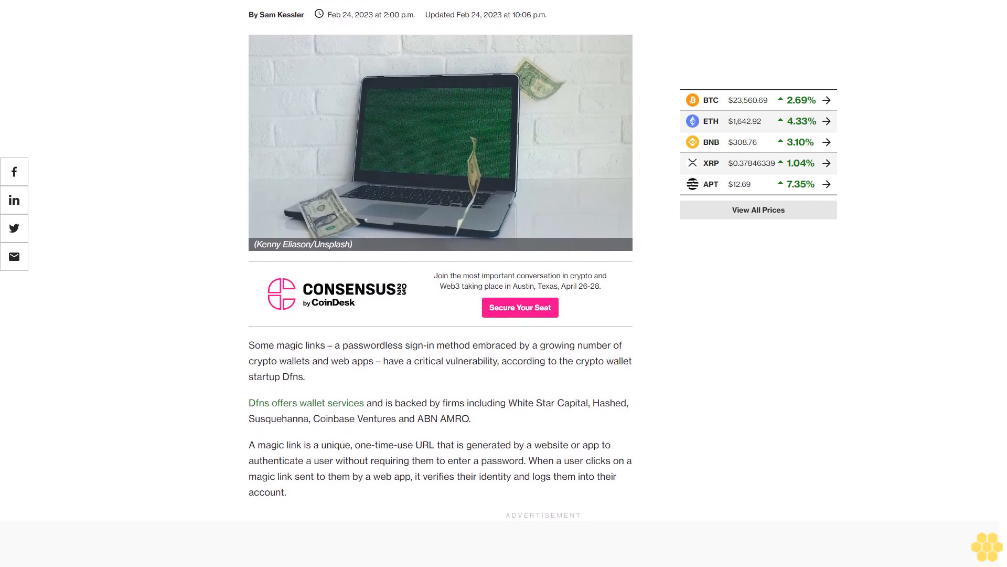
{"action": "scroll", "scroll_direction": "down", "scroll_amount": 3}
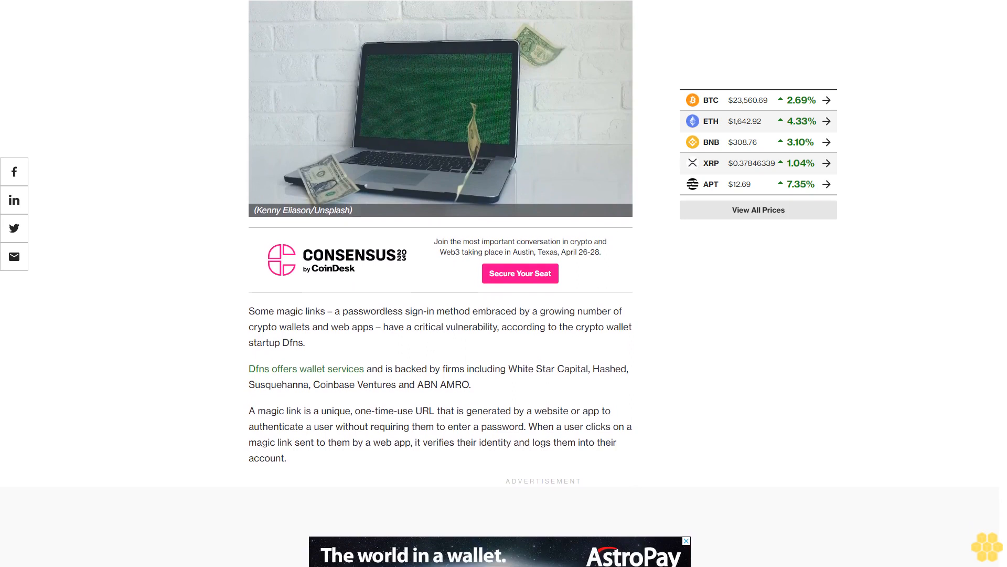
{"action": "scroll", "scroll_direction": "down", "scroll_amount": 3}
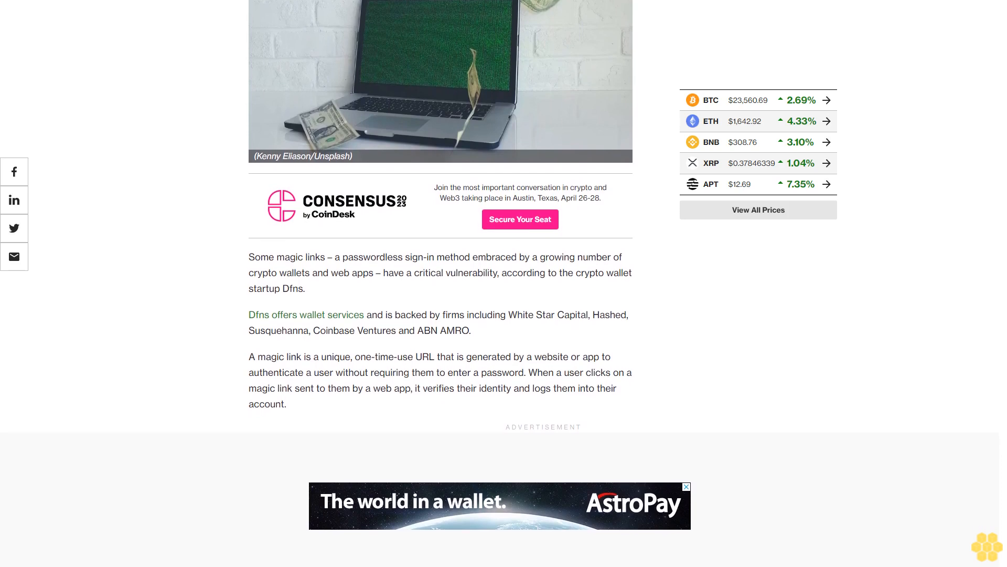
{"action": "scroll", "scroll_direction": "up", "scroll_amount": 3}
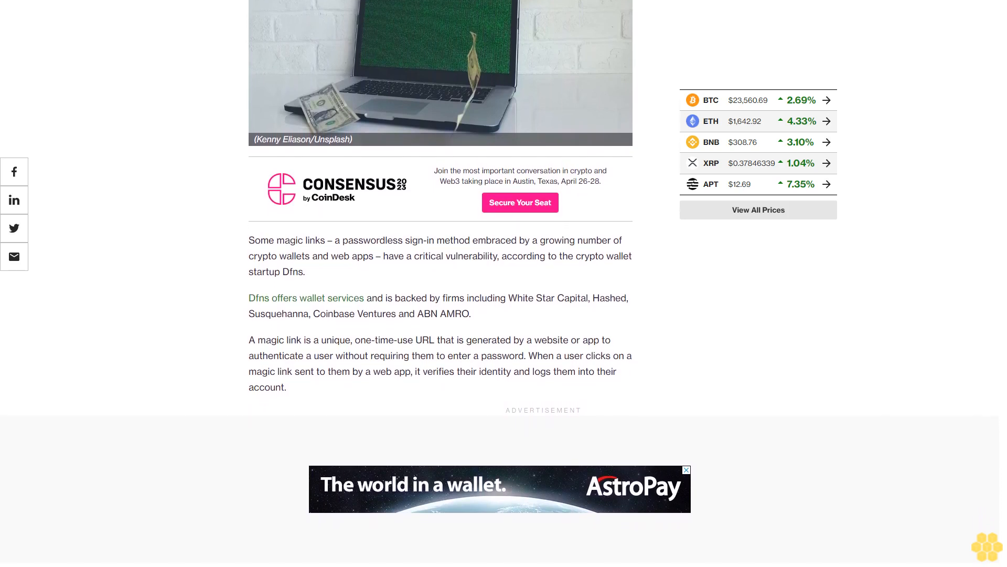
{"action": "scroll", "scroll_direction": "down", "scroll_amount": 3}
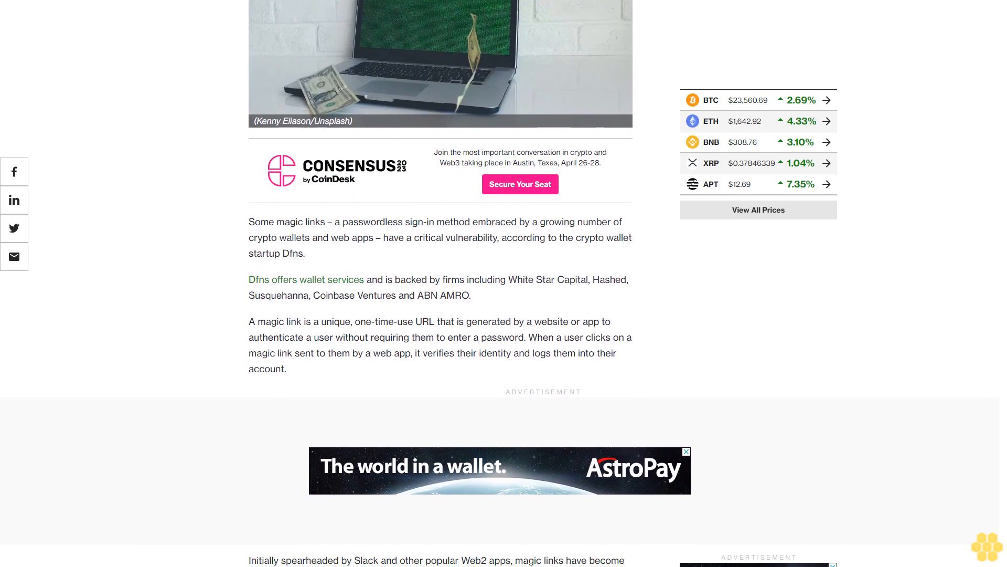
{"action": "scroll", "scroll_direction": "down", "scroll_amount": 3}
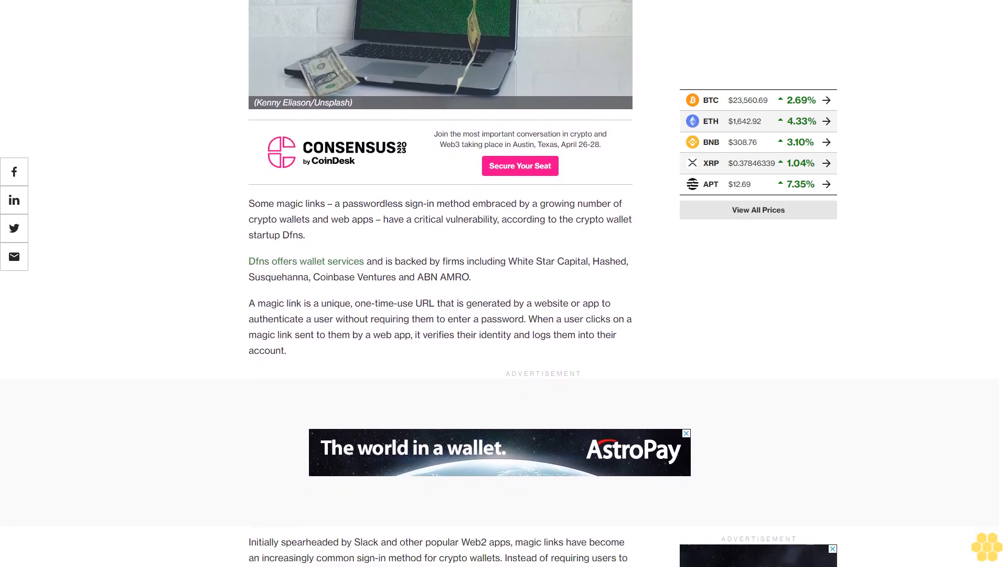
{"action": "scroll", "scroll_direction": "down", "scroll_amount": 3}
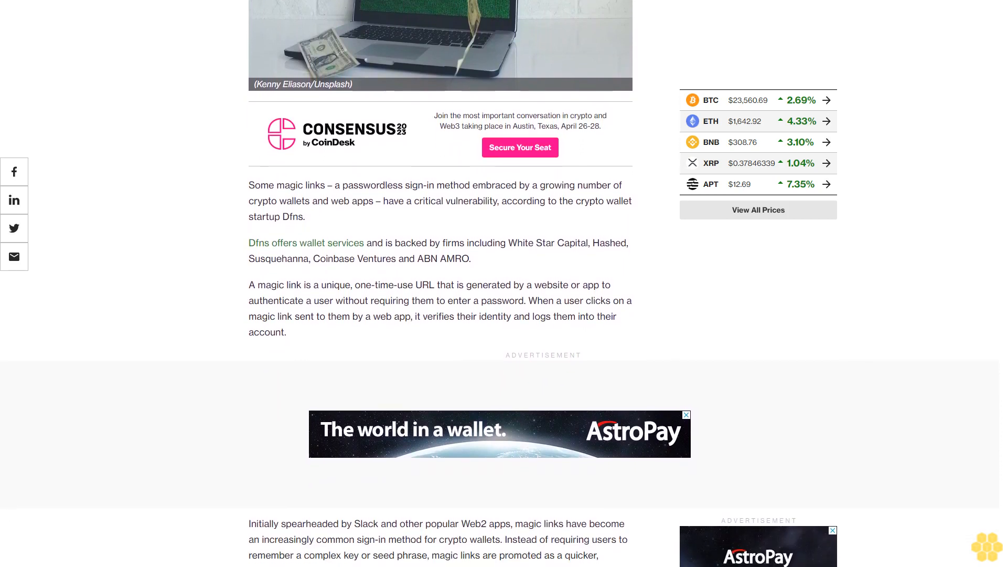
{"action": "scroll", "scroll_direction": "down", "scroll_amount": 3}
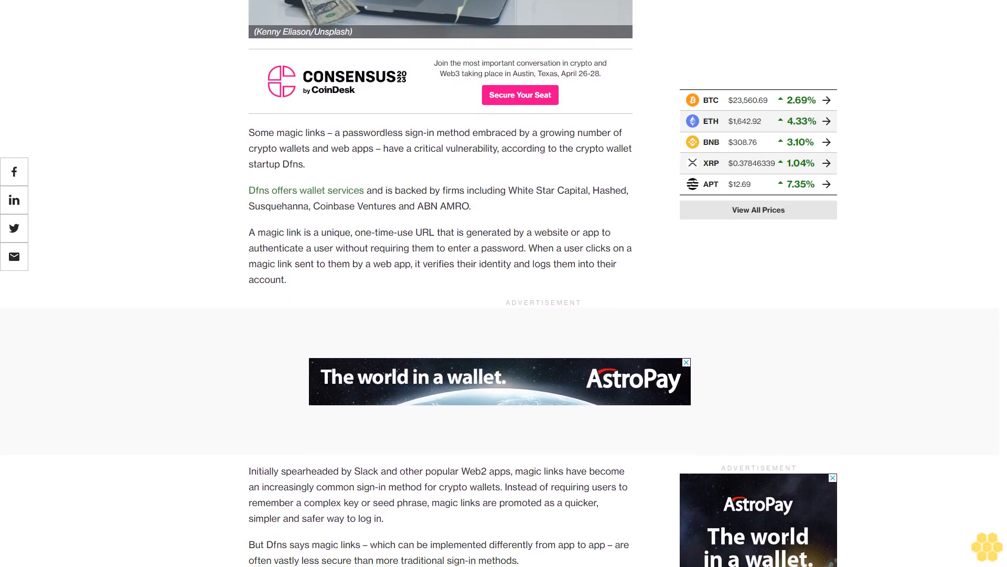
{"action": "scroll", "scroll_direction": "up", "scroll_amount": 3}
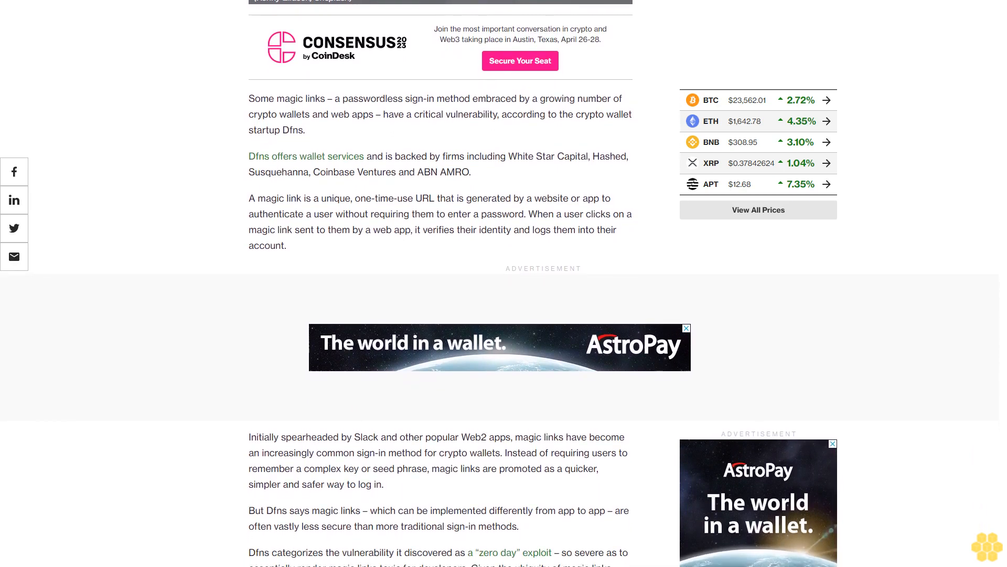
{"action": "scroll", "scroll_direction": "down", "scroll_amount": 3}
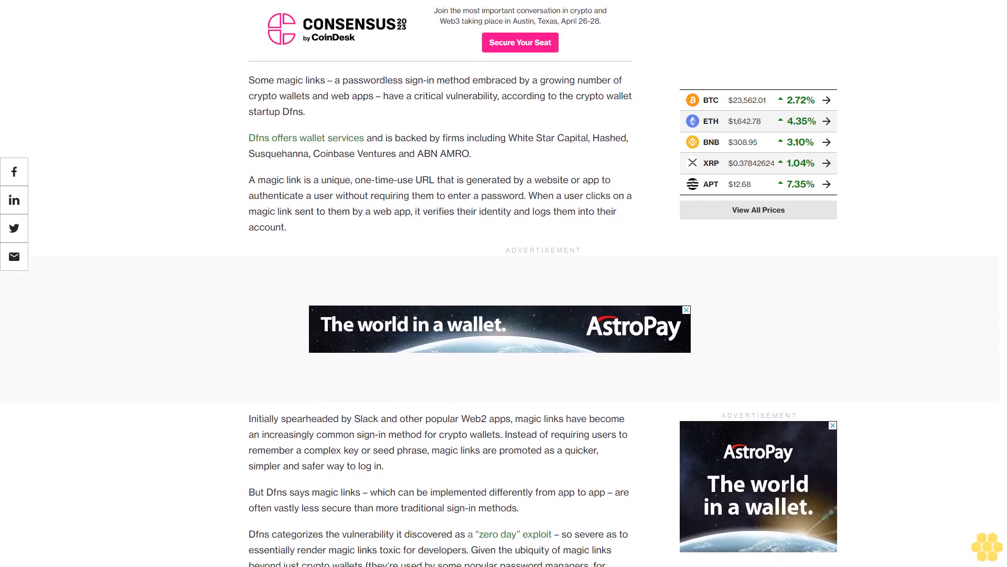
{"action": "scroll", "scroll_direction": "down", "scroll_amount": 3}
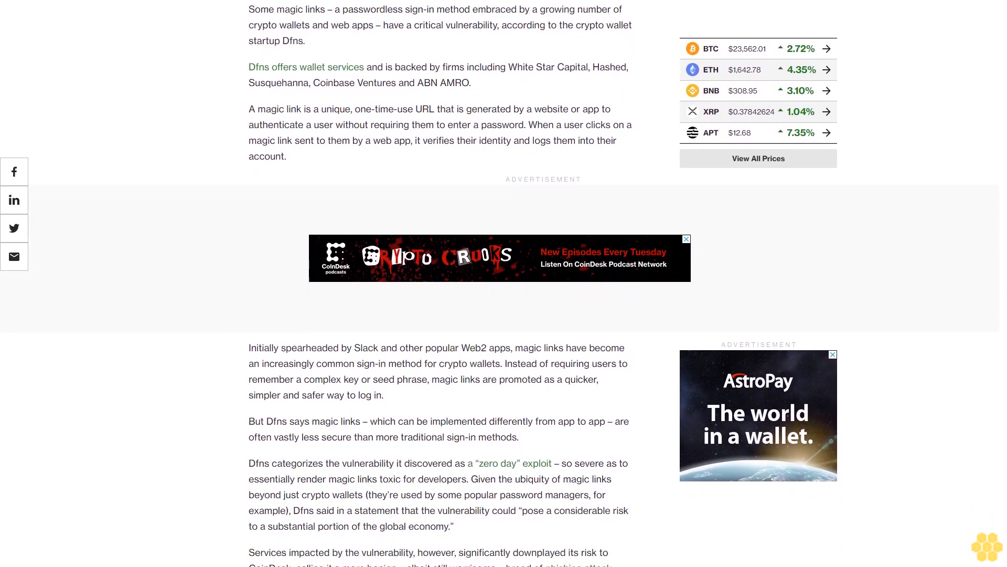
{"action": "scroll", "scroll_direction": "up", "scroll_amount": 3}
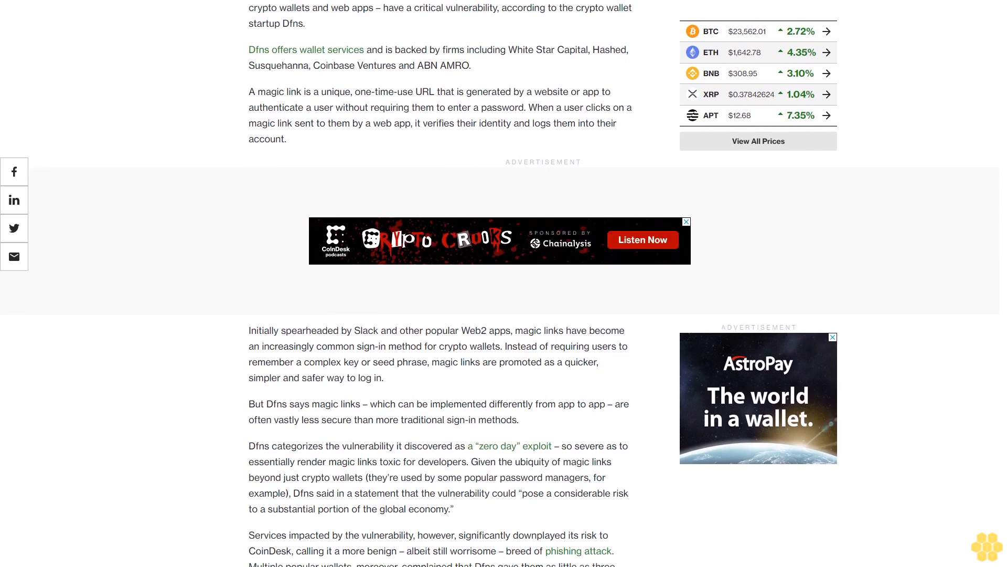
{"action": "scroll", "scroll_direction": "down", "scroll_amount": 3}
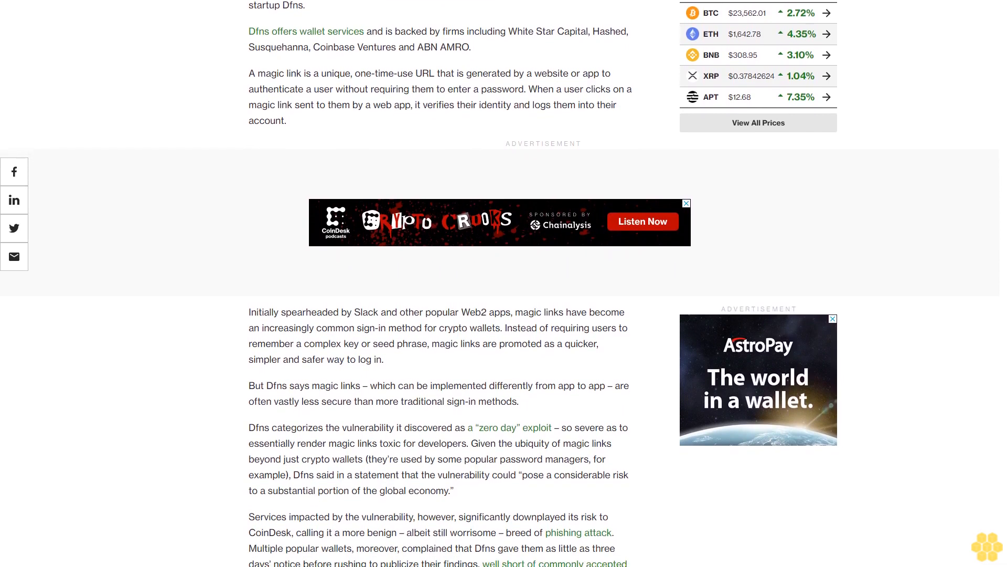
{"action": "scroll", "scroll_direction": "down", "scroll_amount": 3}
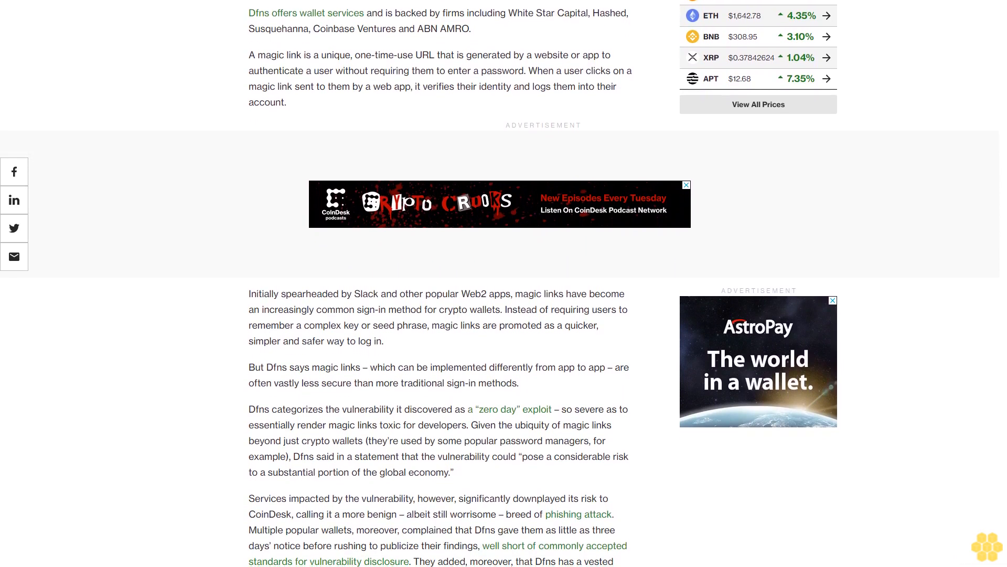
{"action": "scroll", "scroll_direction": "down", "scroll_amount": 3}
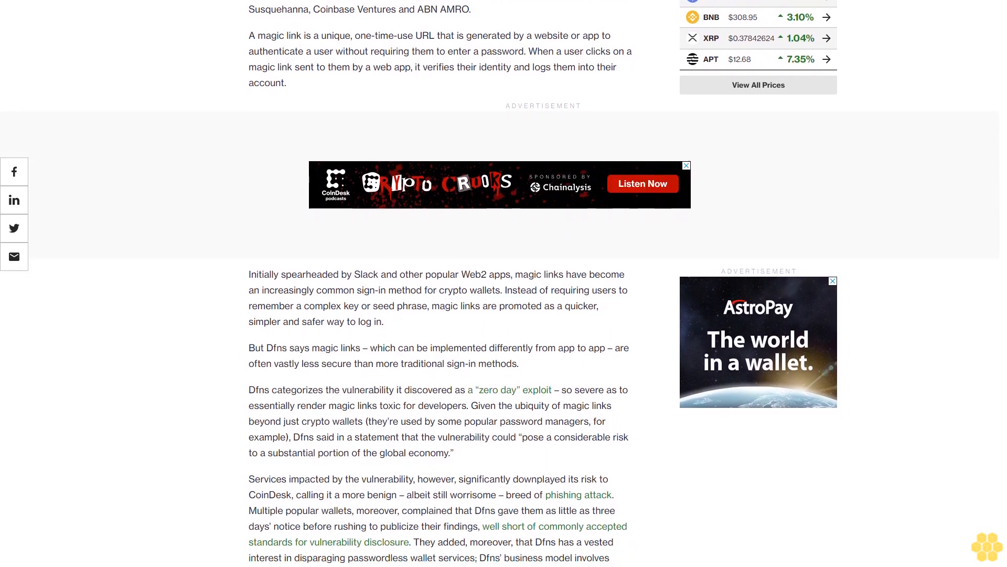
{"action": "scroll", "scroll_direction": "down", "scroll_amount": 3}
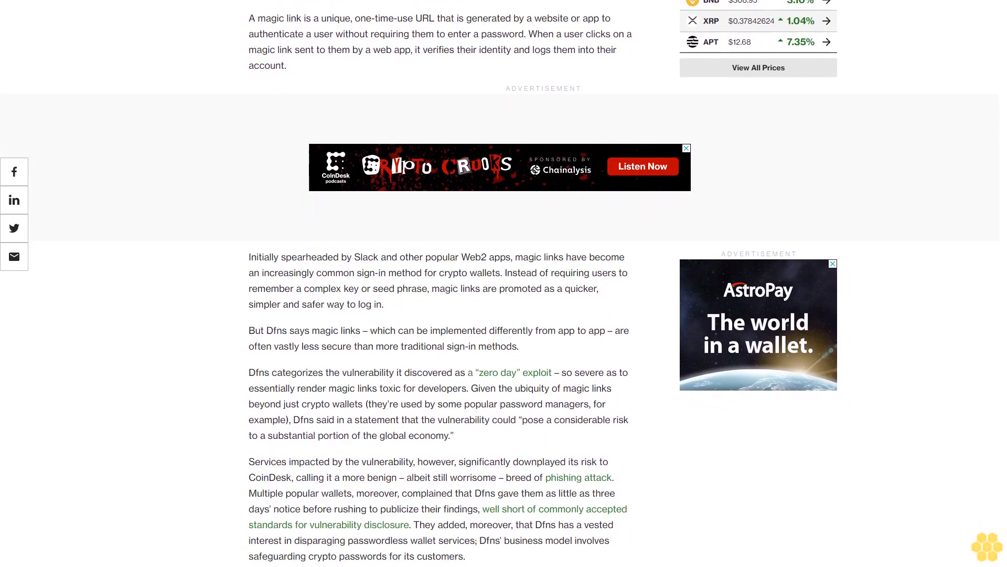
{"action": "scroll", "scroll_direction": "down", "scroll_amount": 3}
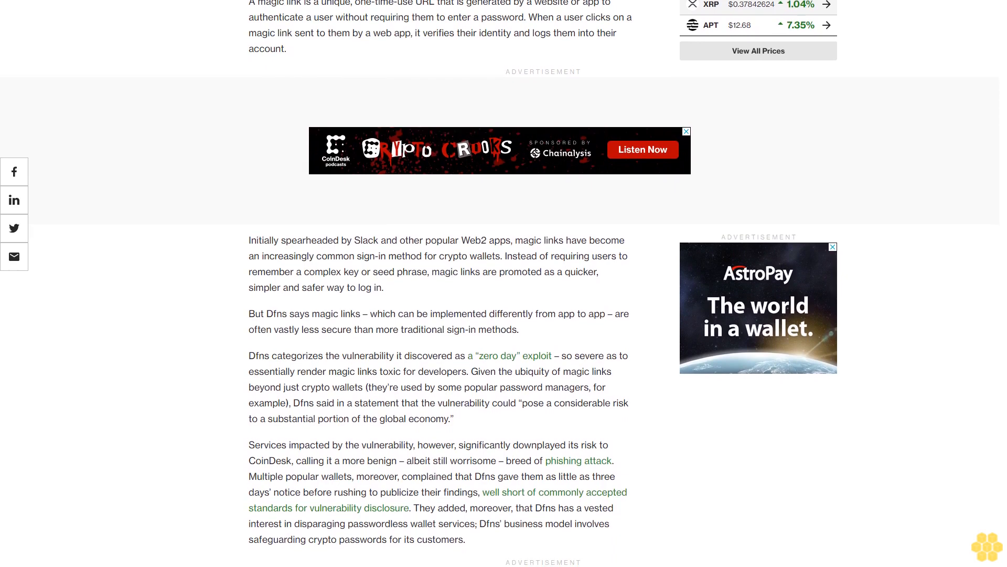
{"action": "scroll", "scroll_direction": "down", "scroll_amount": 3}
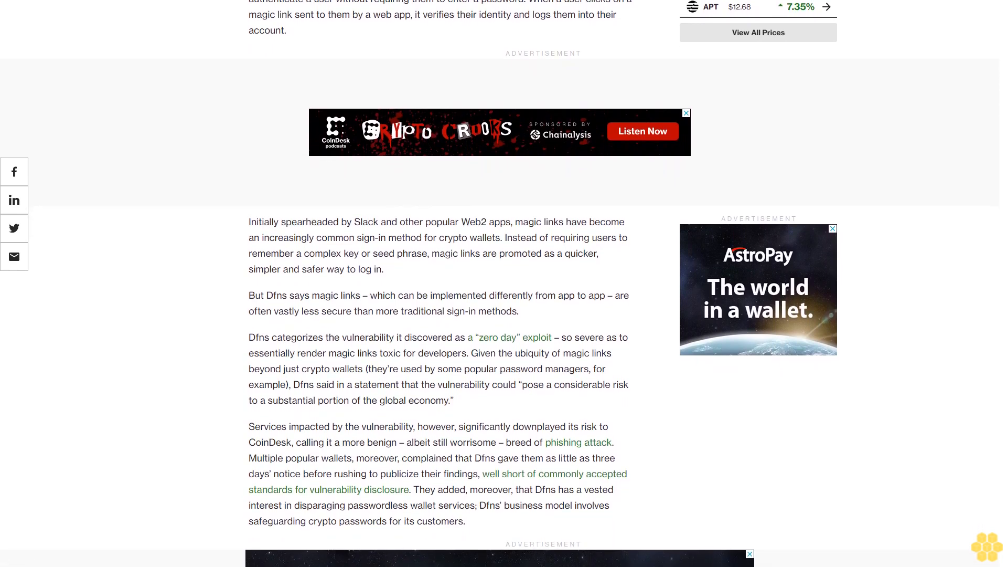
{"action": "scroll", "scroll_direction": "down", "scroll_amount": 3}
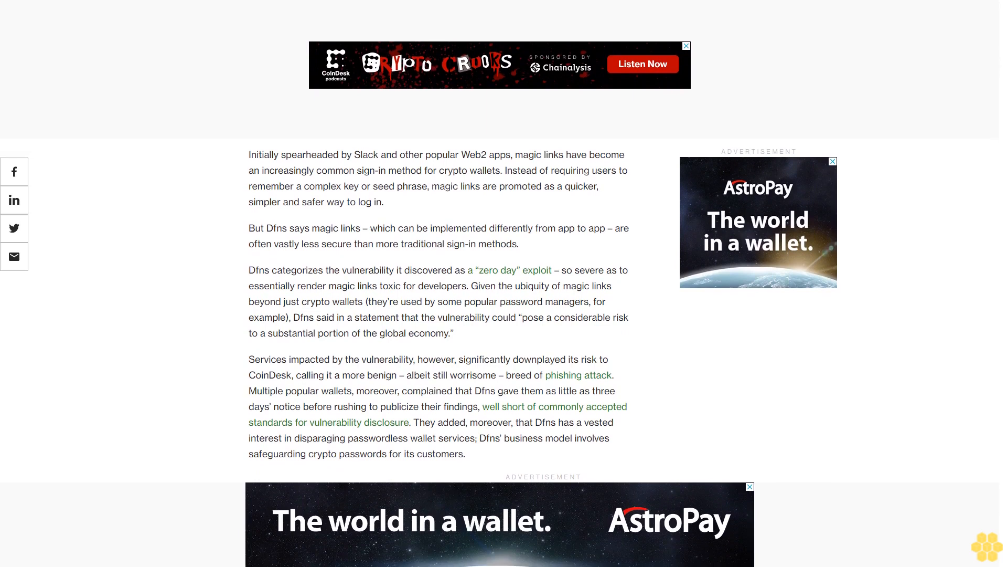
{"action": "scroll", "scroll_direction": "up", "scroll_amount": 3}
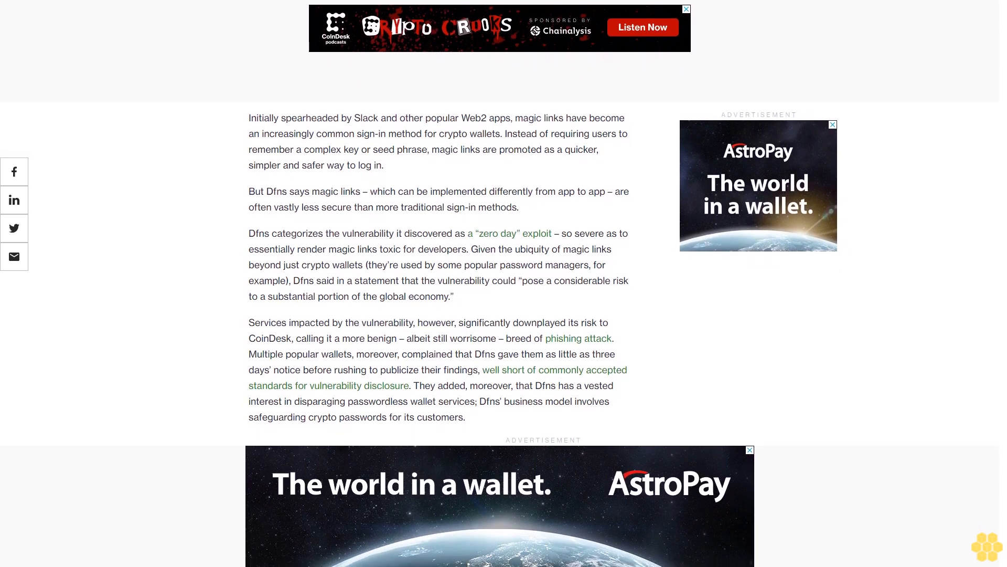
{"action": "scroll", "scroll_direction": "up", "scroll_amount": 3}
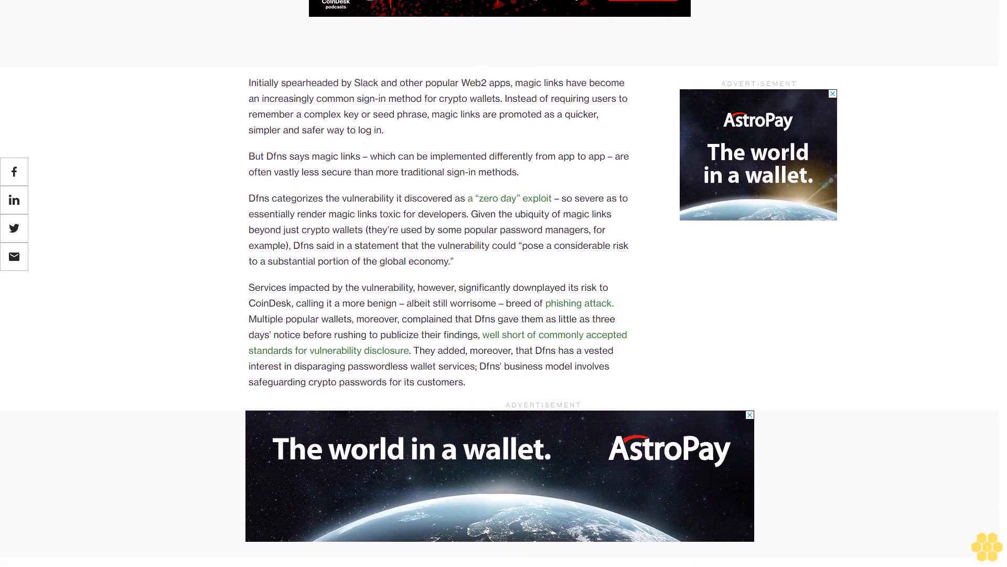
{"action": "scroll", "scroll_direction": "down", "scroll_amount": 3}
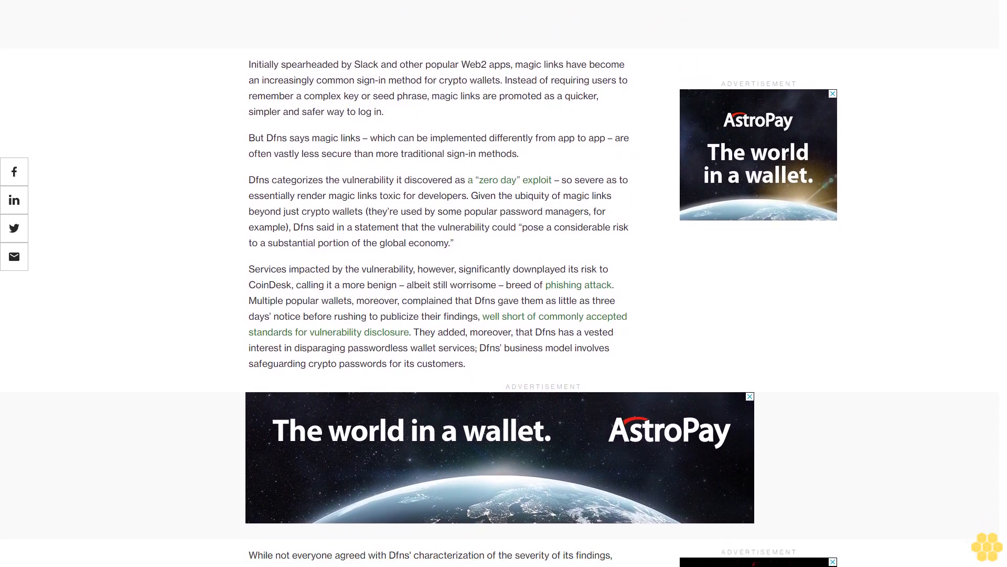
{"action": "scroll", "scroll_direction": "down", "scroll_amount": 3}
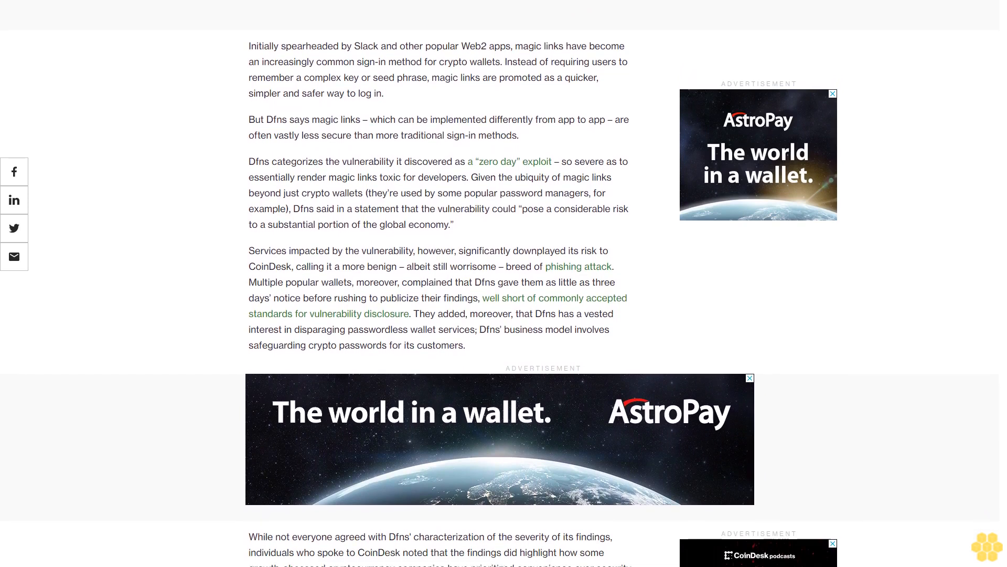
{"action": "scroll", "scroll_direction": "up", "scroll_amount": 3}
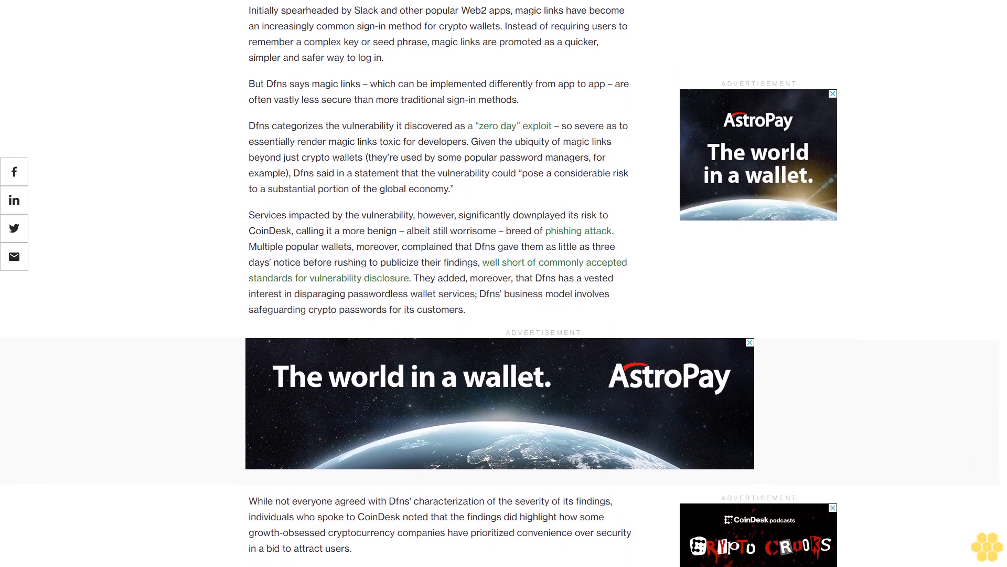
{"action": "scroll", "scroll_direction": "down", "scroll_amount": 3}
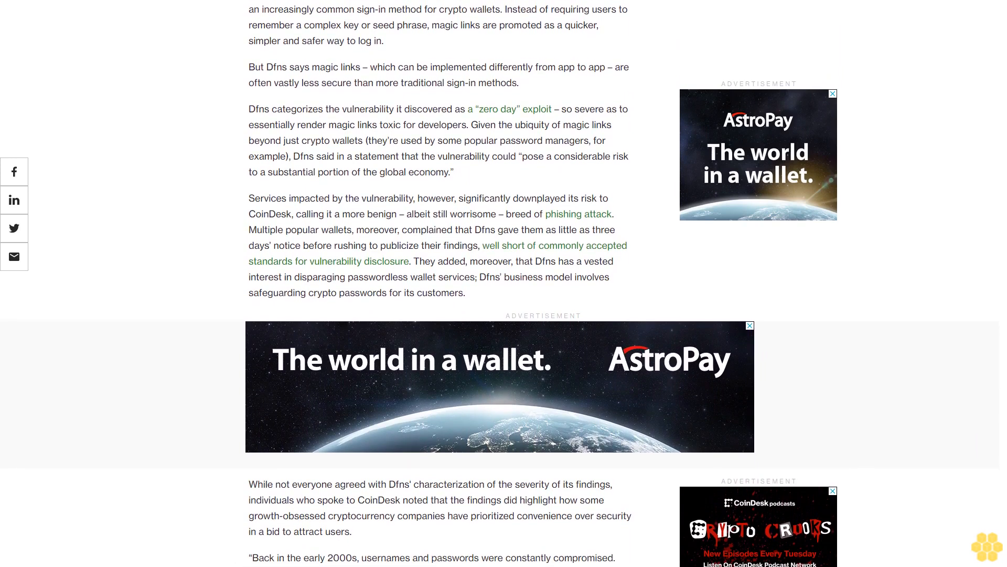
{"action": "scroll", "scroll_direction": "down", "scroll_amount": 3}
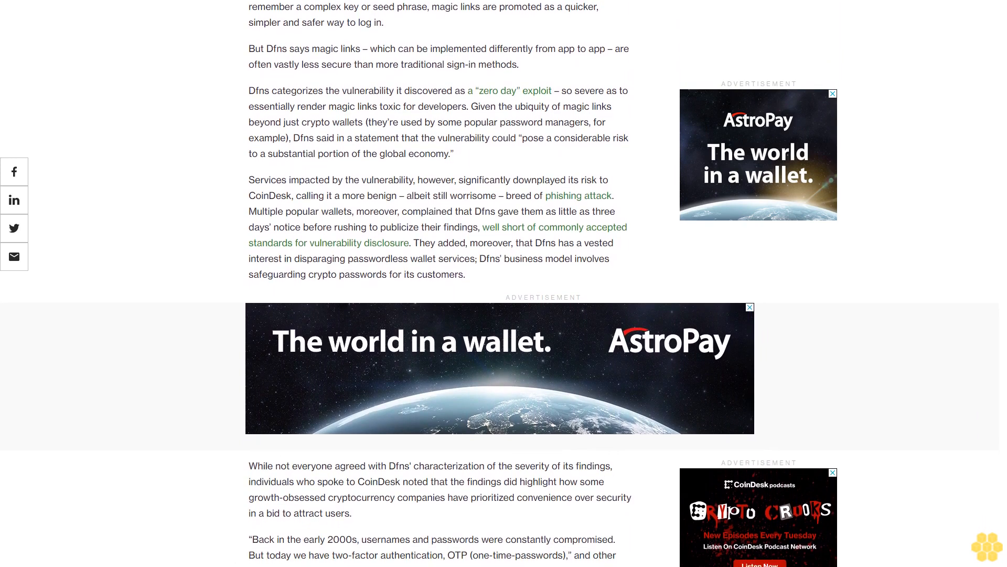
{"action": "scroll", "scroll_direction": "down", "scroll_amount": 3}
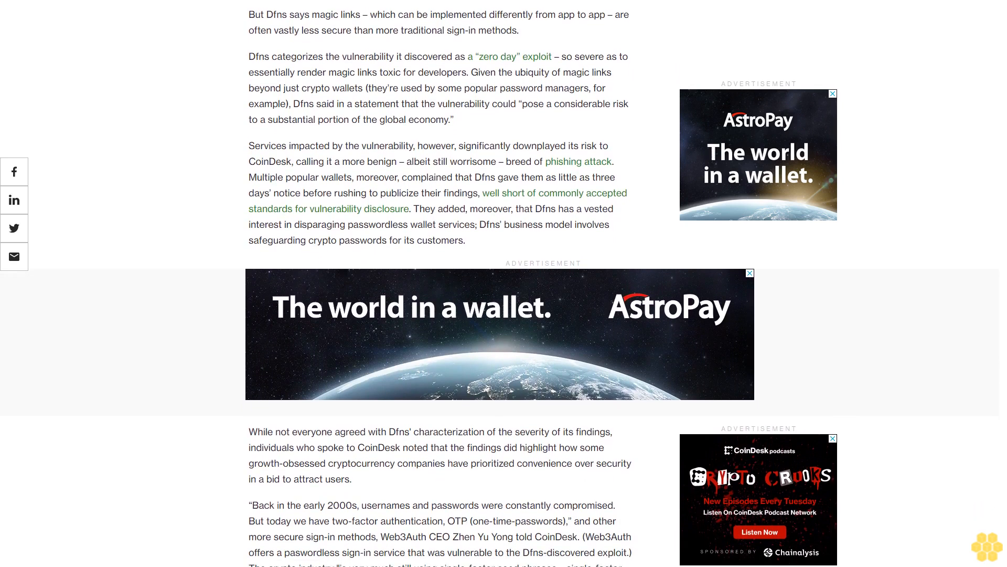
{"action": "scroll", "scroll_direction": "down", "scroll_amount": 3}
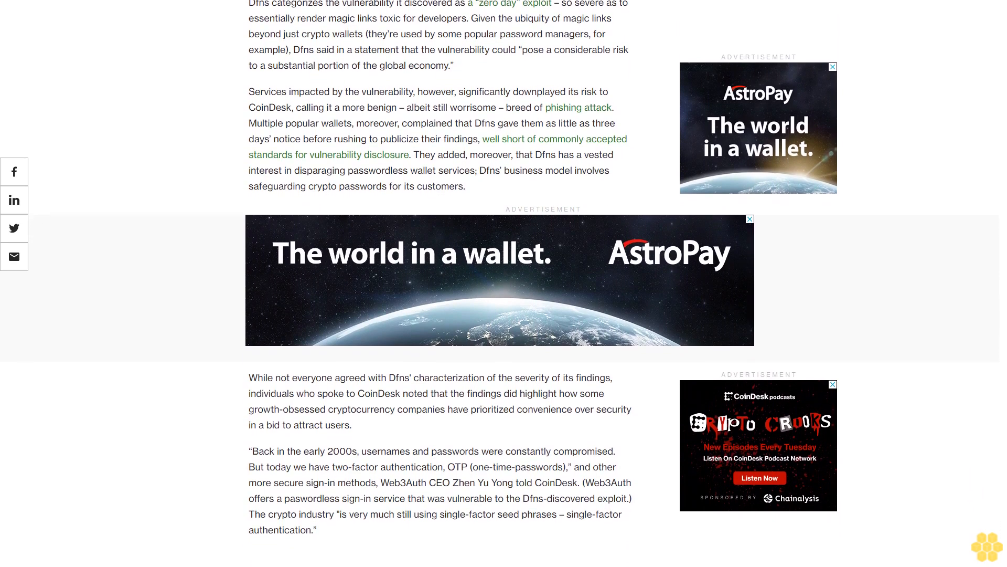
{"action": "scroll", "scroll_direction": "down", "scroll_amount": 3}
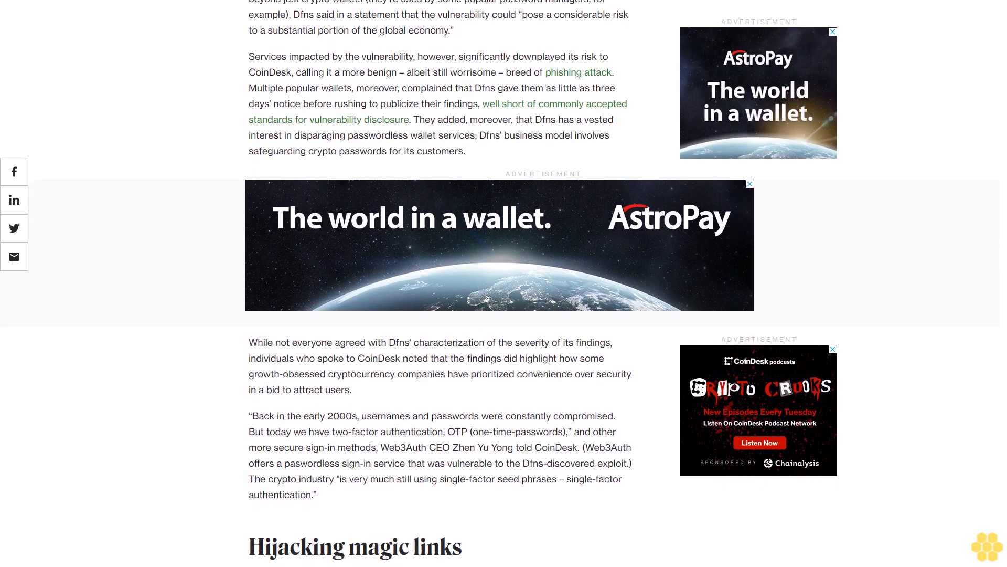
{"action": "scroll", "scroll_direction": "down", "scroll_amount": 3}
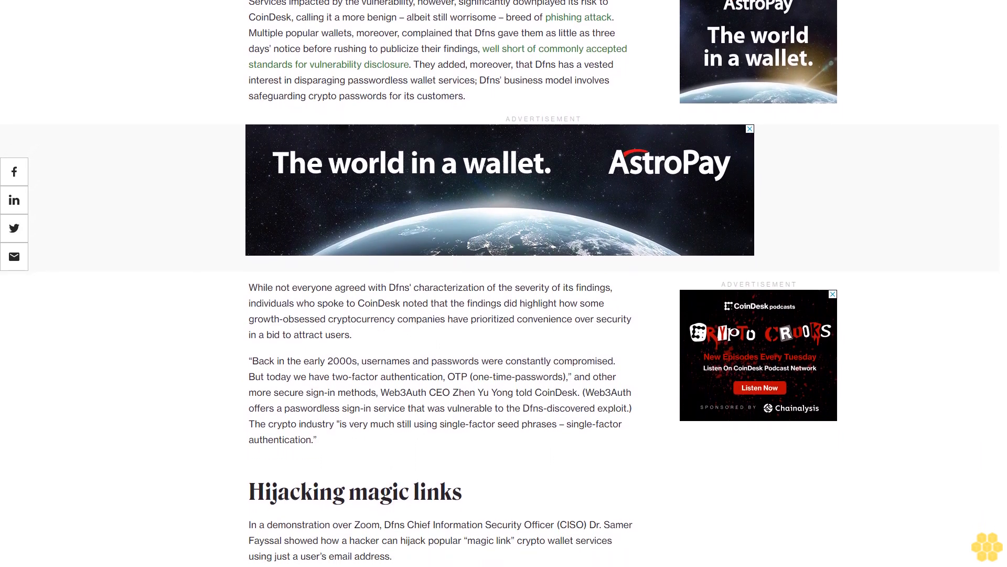
{"action": "scroll", "scroll_direction": "down", "scroll_amount": 3}
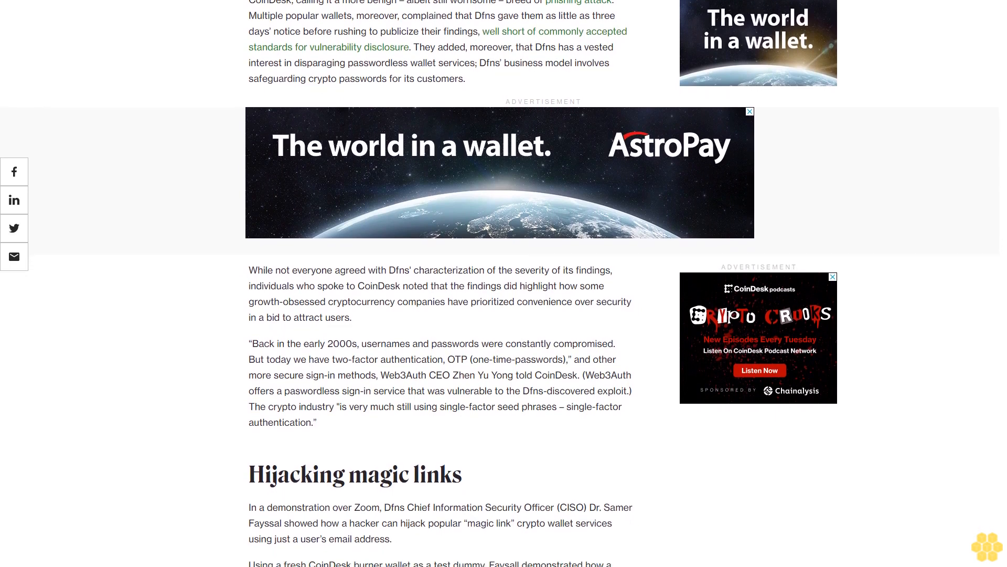
{"action": "scroll", "scroll_direction": "down", "scroll_amount": 3}
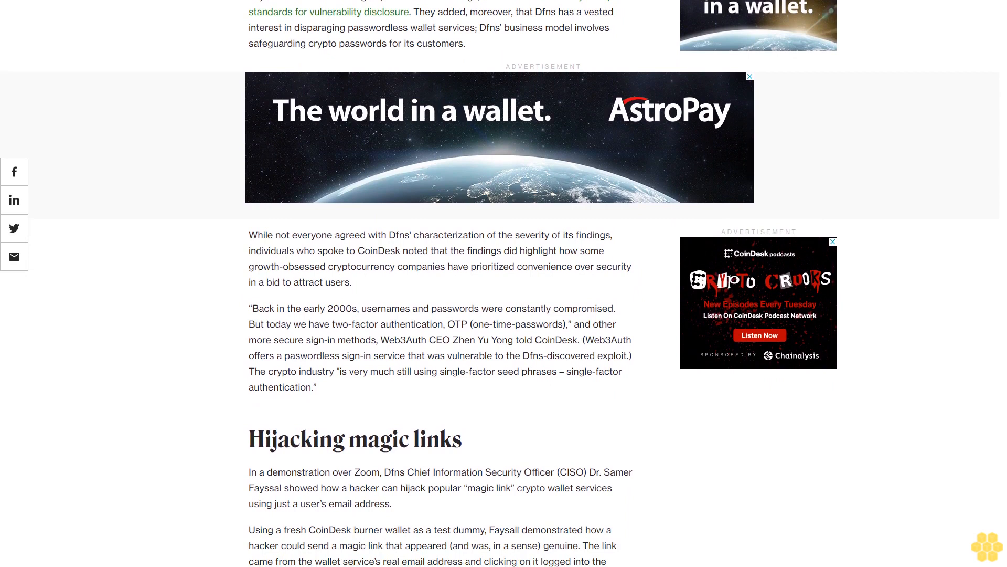
{"action": "scroll", "scroll_direction": "down", "scroll_amount": 3}
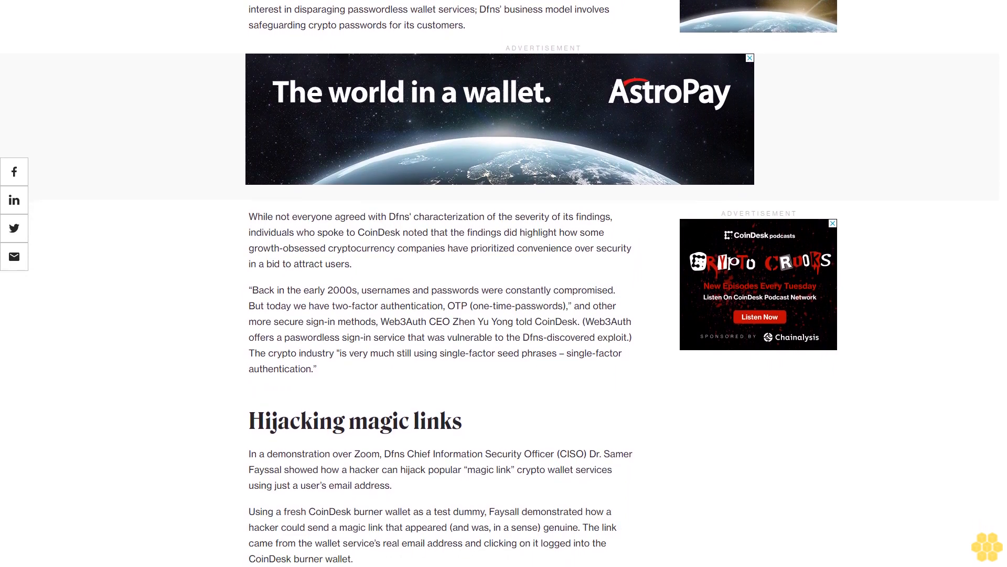
{"action": "scroll", "scroll_direction": "down", "scroll_amount": 3}
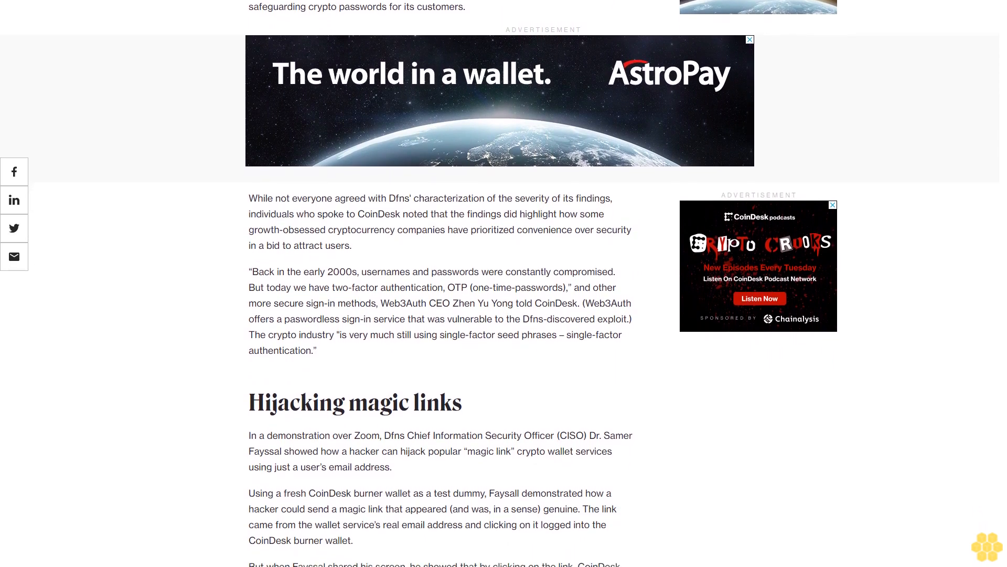
{"action": "scroll", "scroll_direction": "down", "scroll_amount": 3}
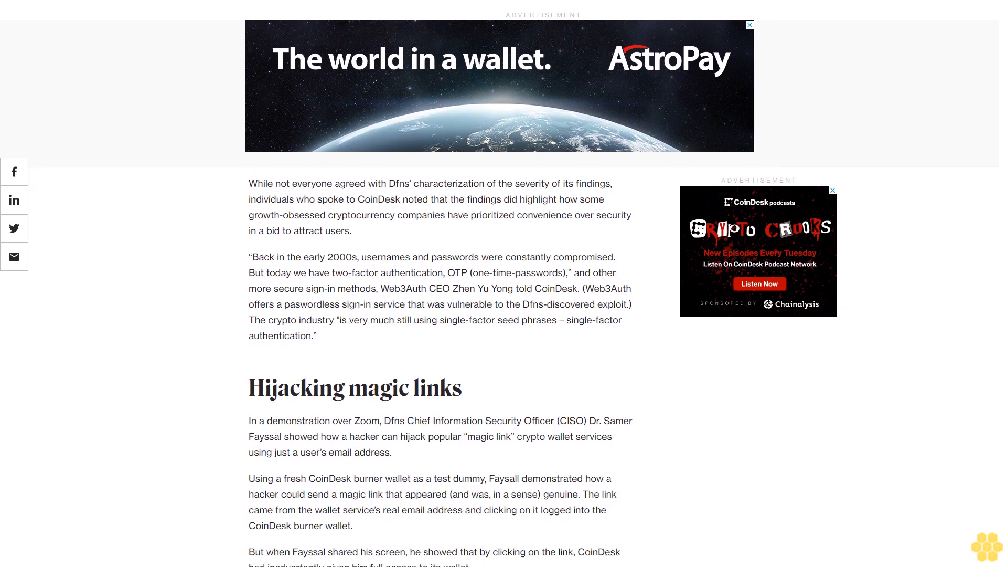
{"action": "scroll", "scroll_direction": "up", "scroll_amount": 3}
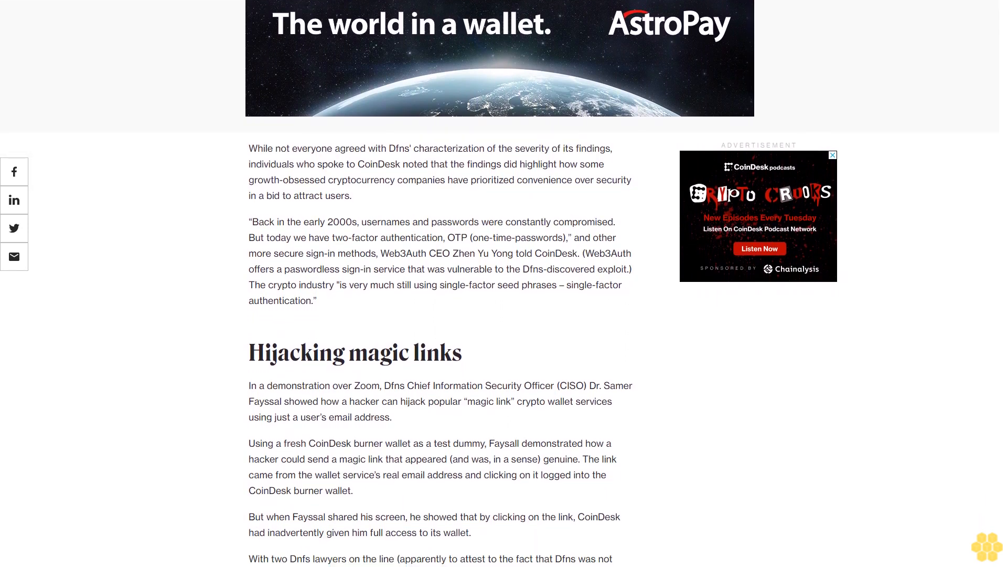
{"action": "scroll", "scroll_direction": "down", "scroll_amount": 3}
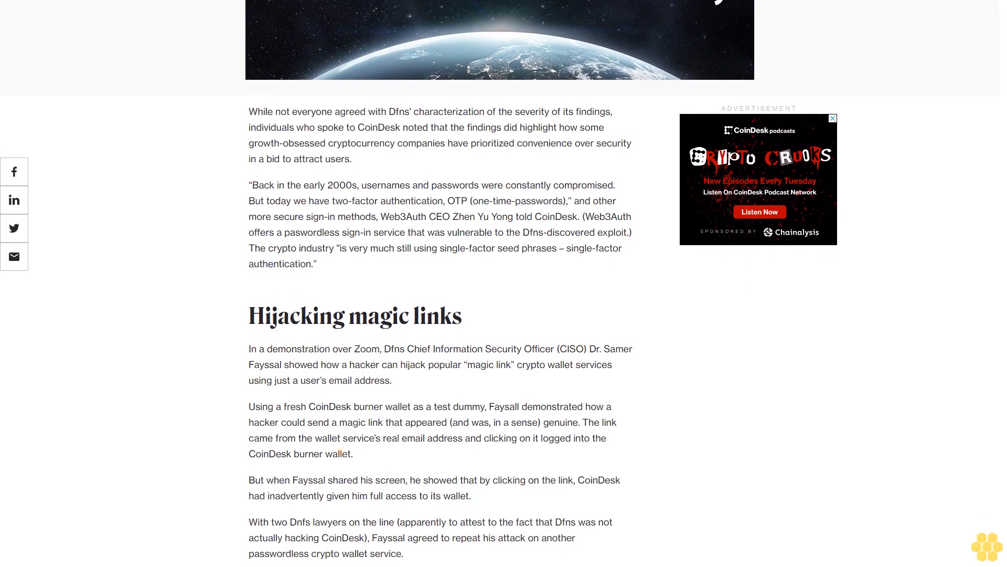
{"action": "scroll", "scroll_direction": "down", "scroll_amount": 3}
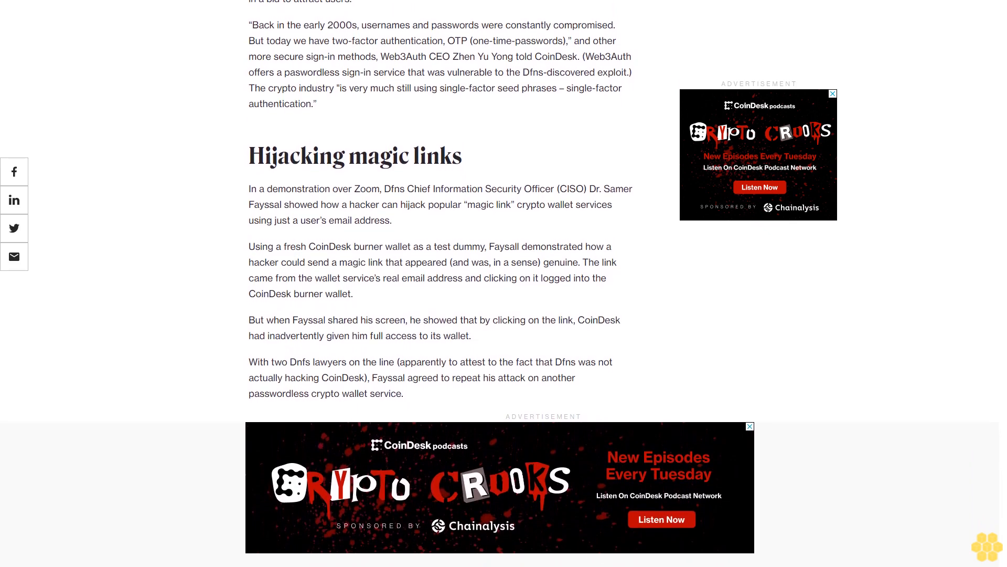
{"action": "scroll", "scroll_direction": "down", "scroll_amount": 3}
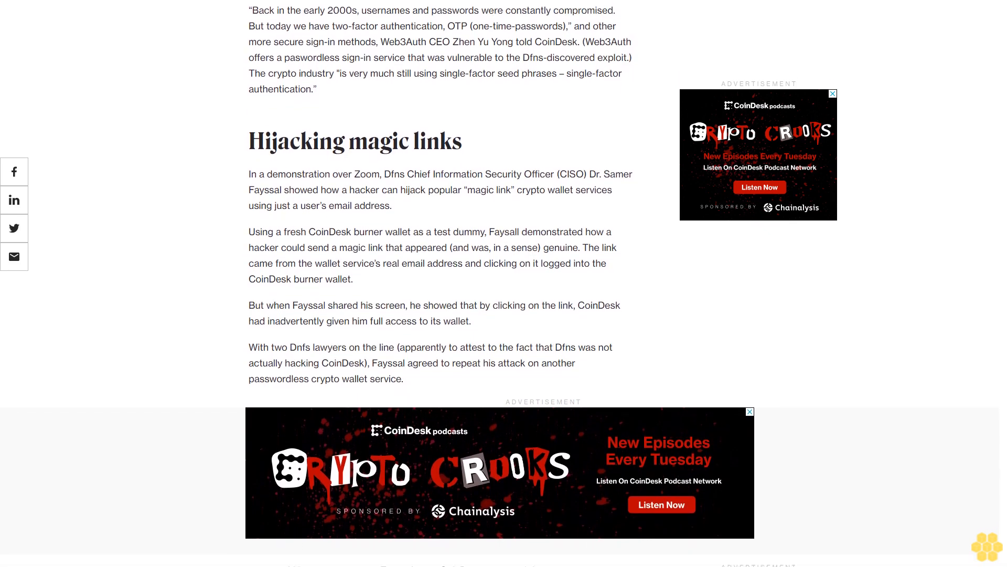
{"action": "scroll", "scroll_direction": "down", "scroll_amount": 3}
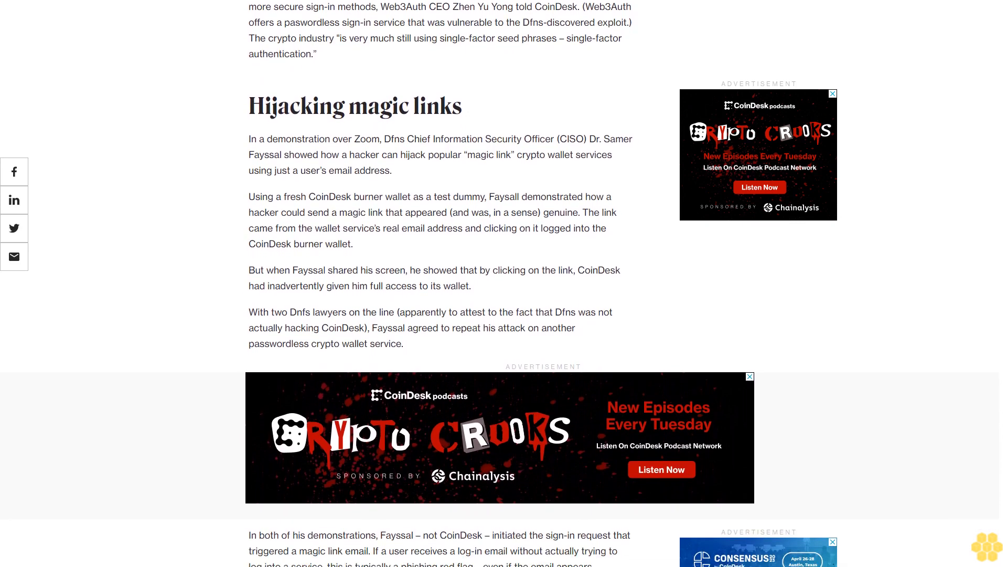
{"action": "scroll", "scroll_direction": "down", "scroll_amount": 3}
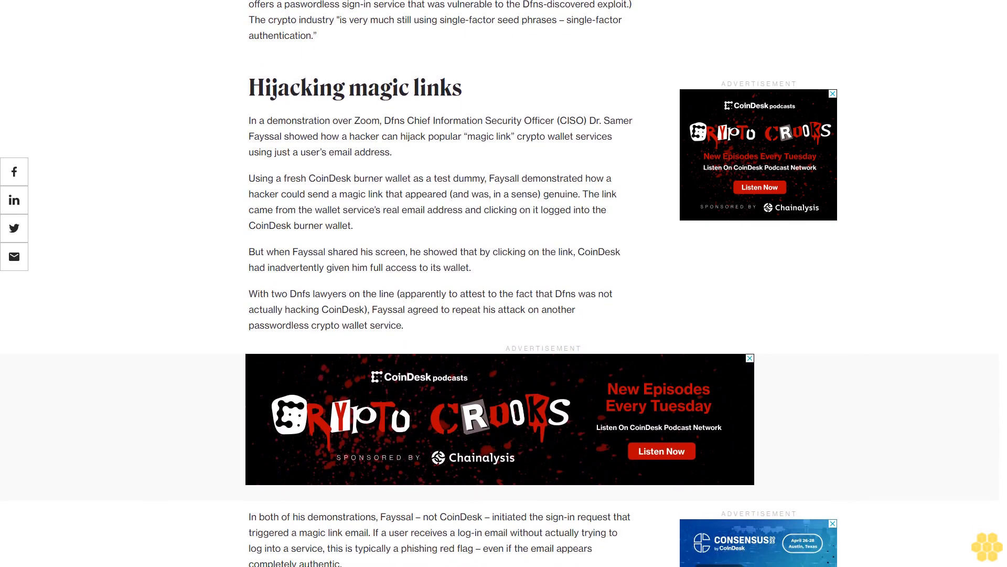
{"action": "scroll", "scroll_direction": "down", "scroll_amount": 3}
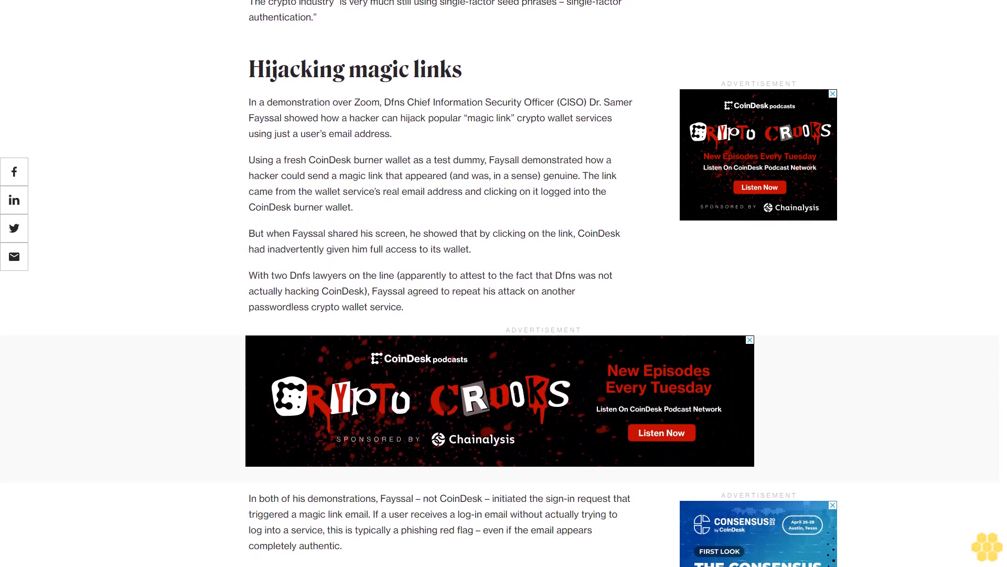
{"action": "scroll", "scroll_direction": "down", "scroll_amount": 3}
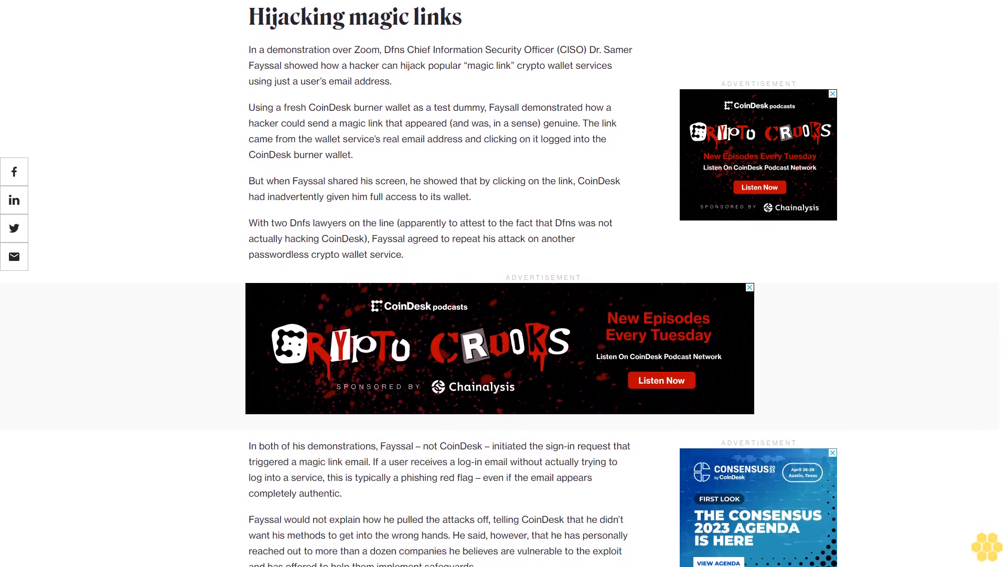
{"action": "scroll", "scroll_direction": "down", "scroll_amount": 3}
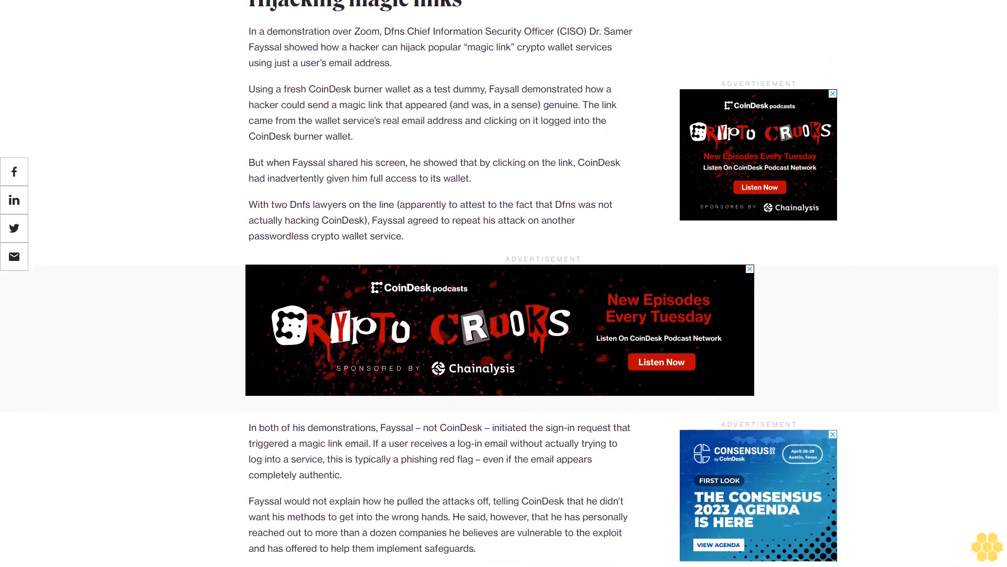
{"action": "scroll", "scroll_direction": "down", "scroll_amount": 3}
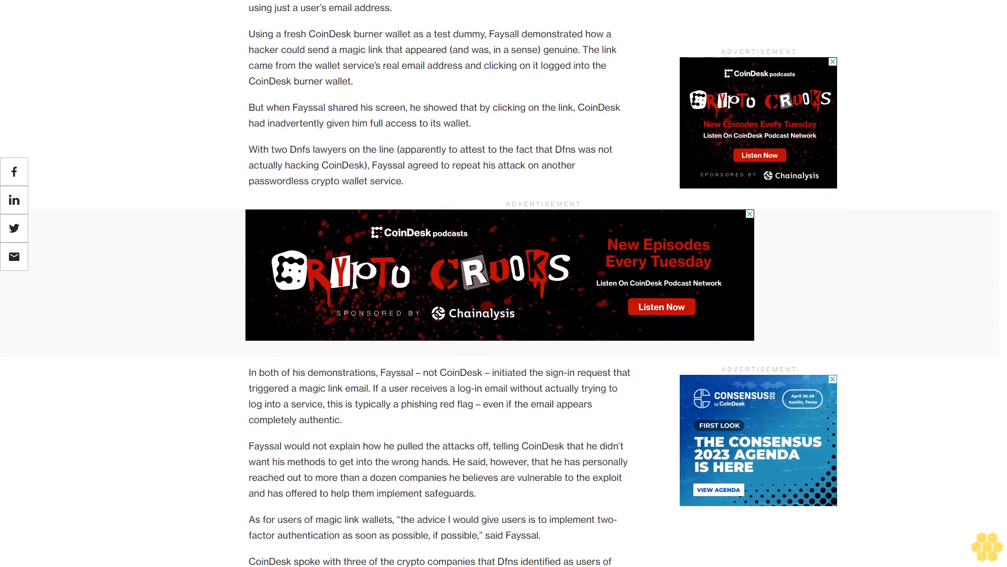
{"action": "scroll", "scroll_direction": "up", "scroll_amount": 3}
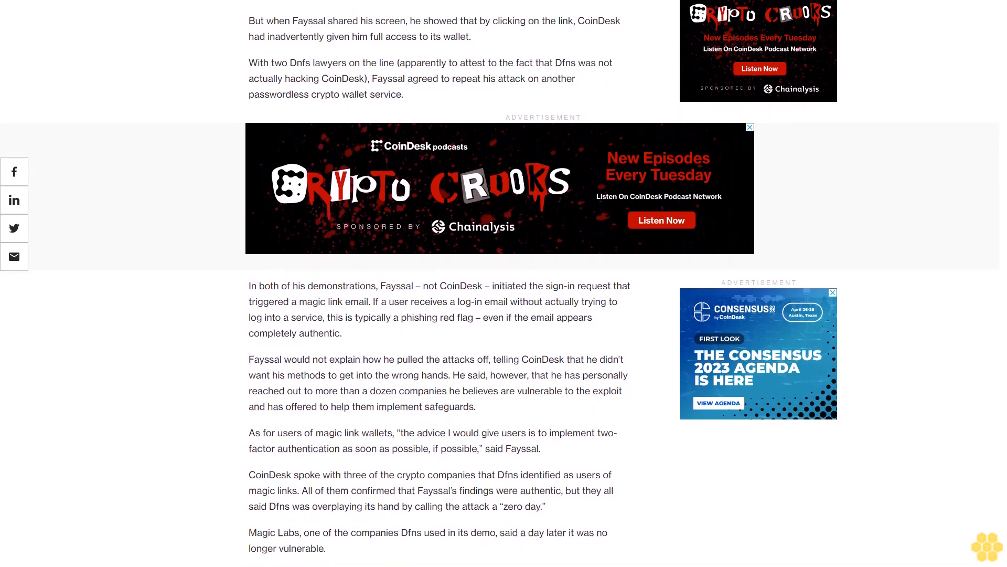
{"action": "scroll", "scroll_direction": "down", "scroll_amount": 3}
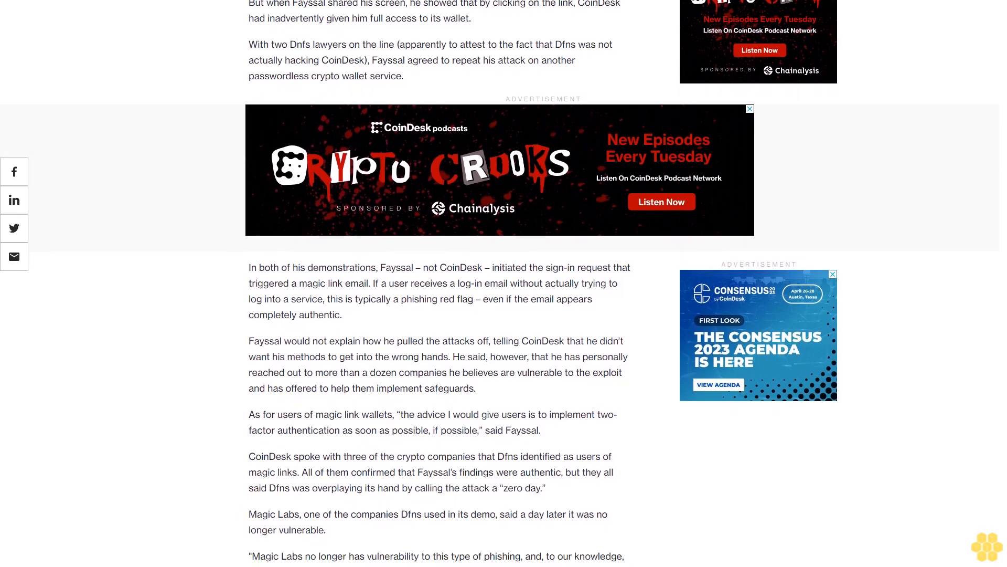
{"action": "scroll", "scroll_direction": "down", "scroll_amount": 3}
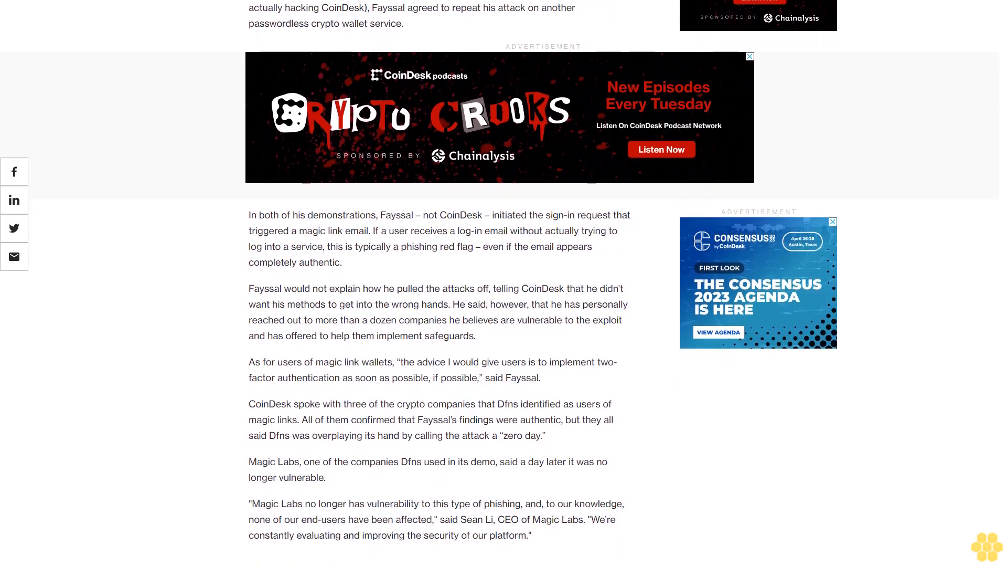
{"action": "scroll", "scroll_direction": "down", "scroll_amount": 3}
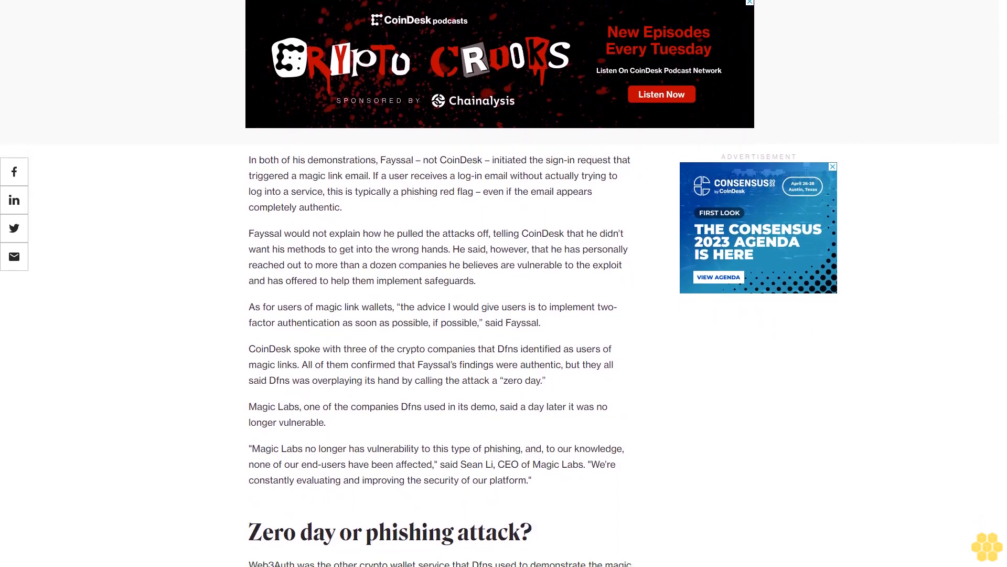
{"action": "scroll", "scroll_direction": "down", "scroll_amount": 3}
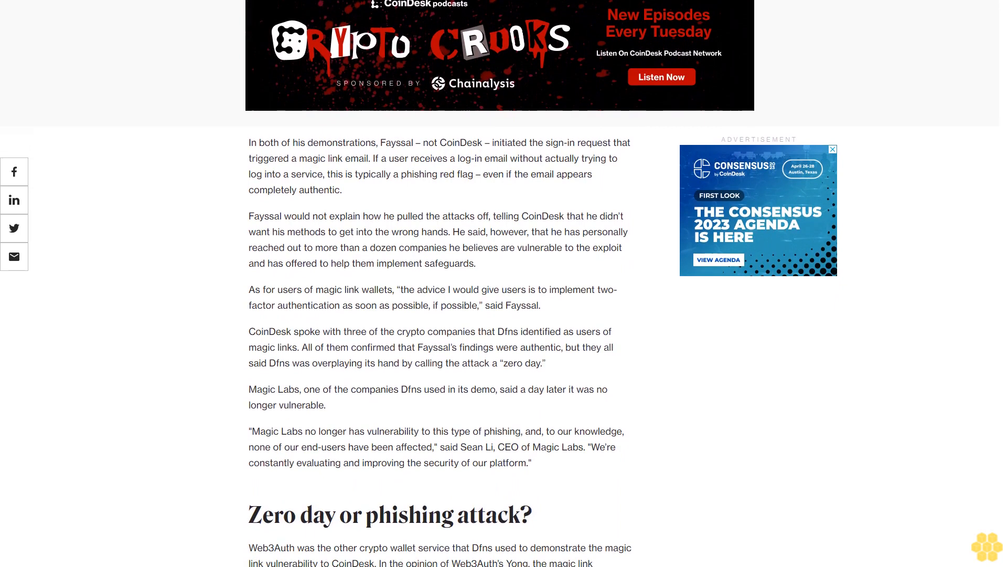
{"action": "scroll", "scroll_direction": "down", "scroll_amount": 3}
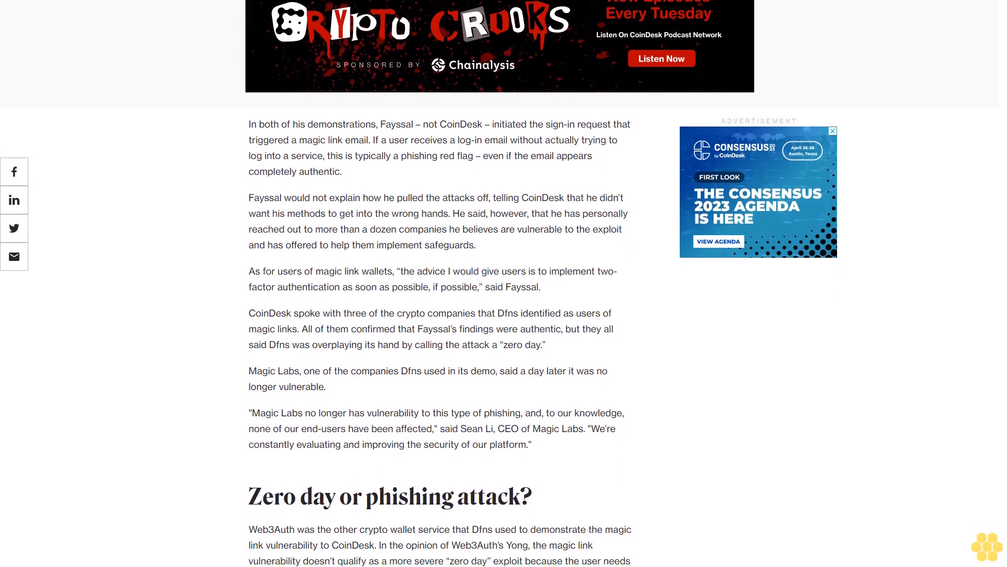
{"action": "scroll", "scroll_direction": "down", "scroll_amount": 3}
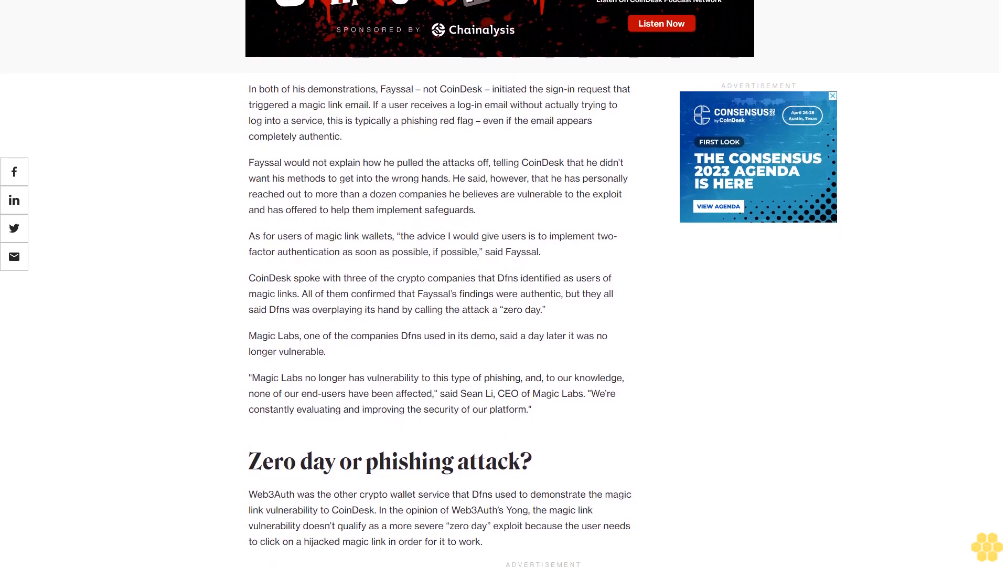
{"action": "scroll", "scroll_direction": "down", "scroll_amount": 3}
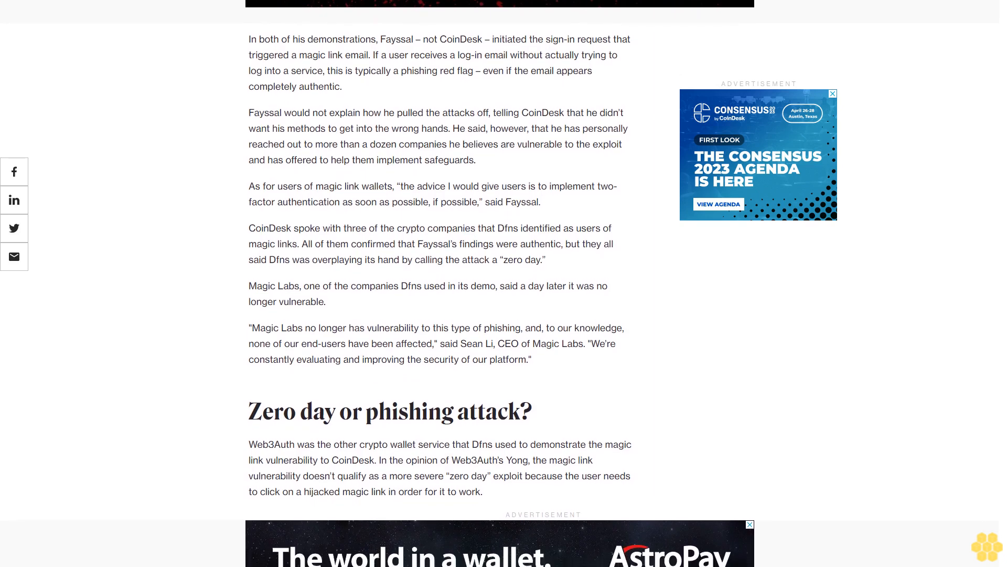
{"action": "scroll", "scroll_direction": "up", "scroll_amount": 3}
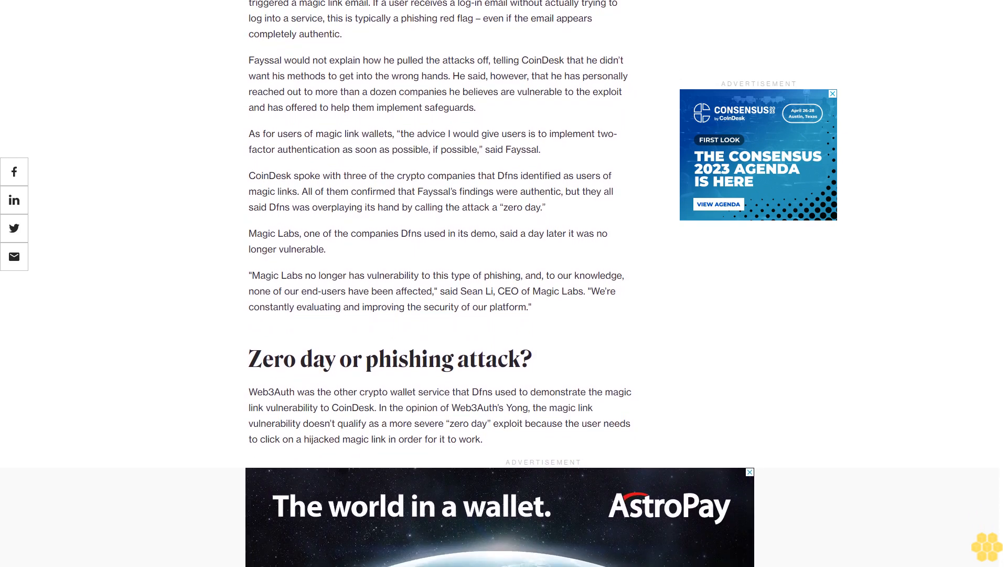
{"action": "scroll", "scroll_direction": "down", "scroll_amount": 3}
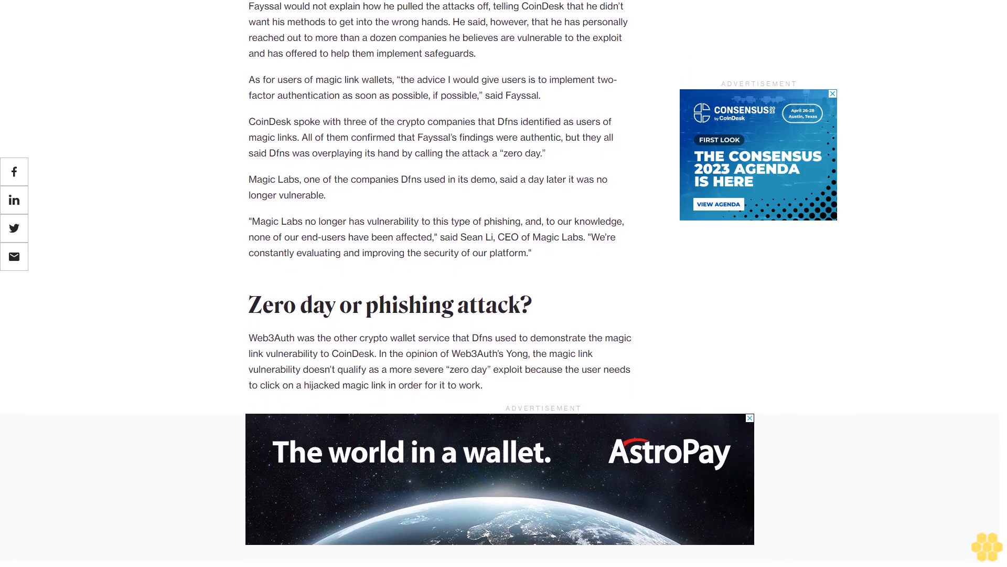
{"action": "scroll", "scroll_direction": "down", "scroll_amount": 3}
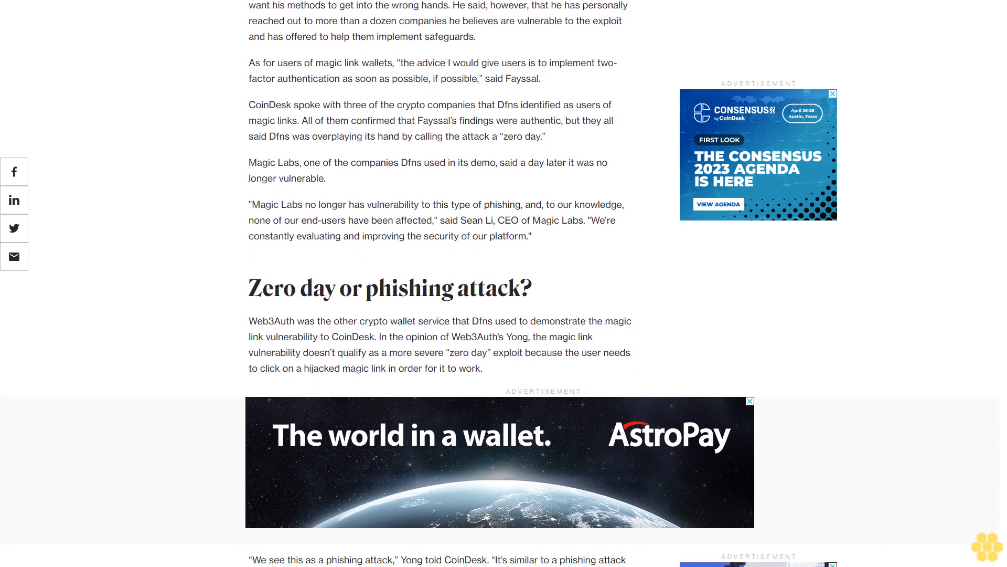
{"action": "scroll", "scroll_direction": "down", "scroll_amount": 3}
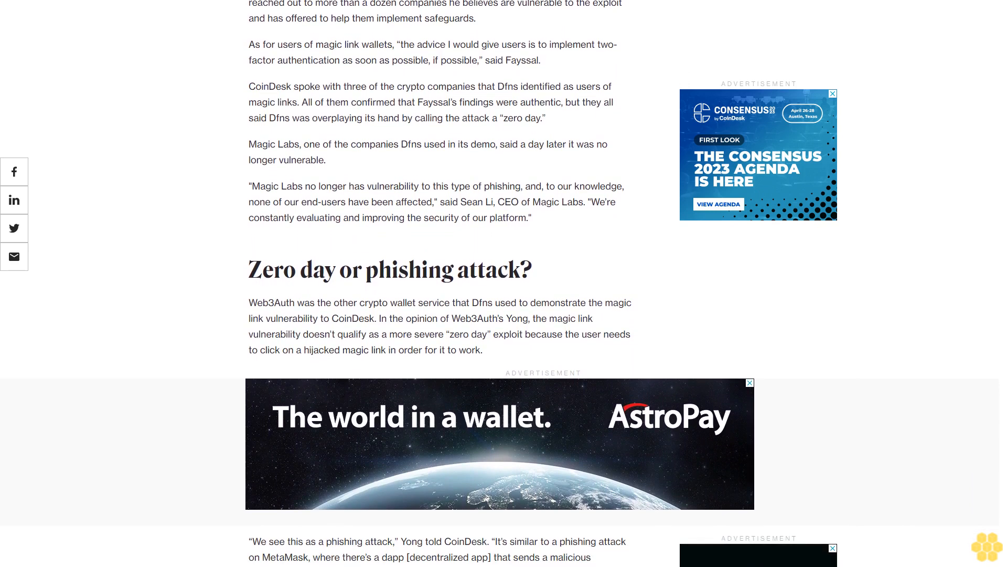
{"action": "scroll", "scroll_direction": "down", "scroll_amount": 3}
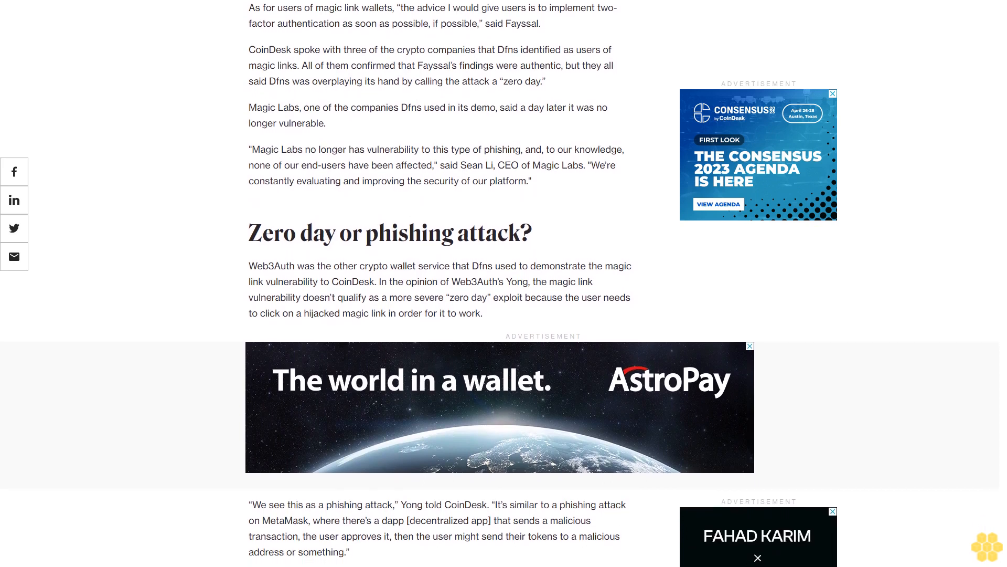
{"action": "scroll", "scroll_direction": "down", "scroll_amount": 3}
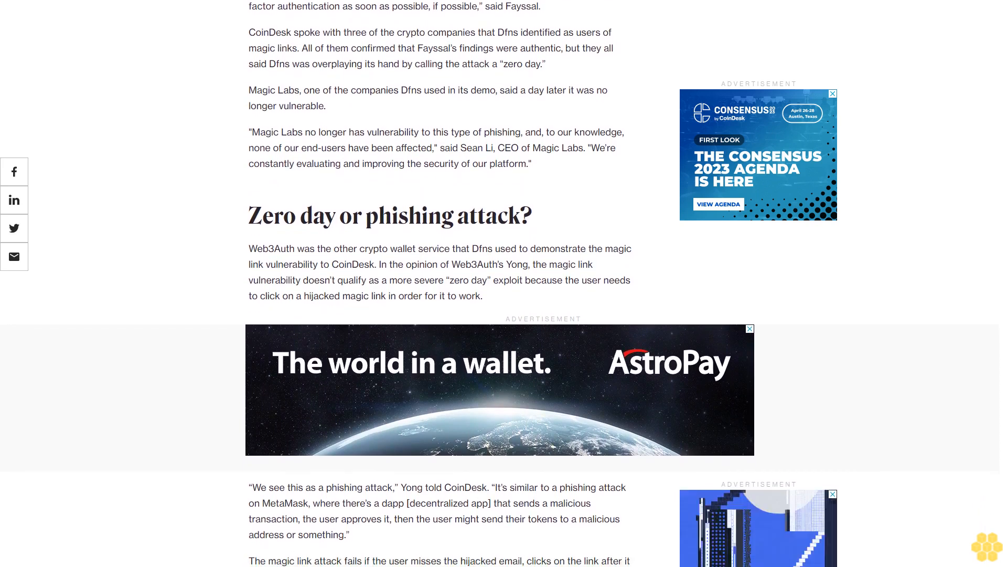
{"action": "scroll", "scroll_direction": "down", "scroll_amount": 3}
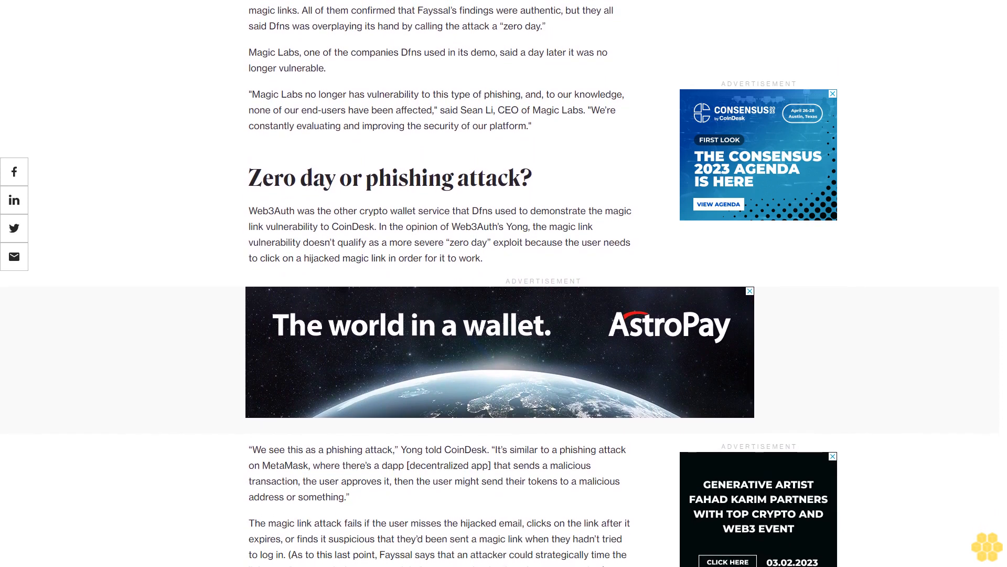
{"action": "scroll", "scroll_direction": "down", "scroll_amount": 3}
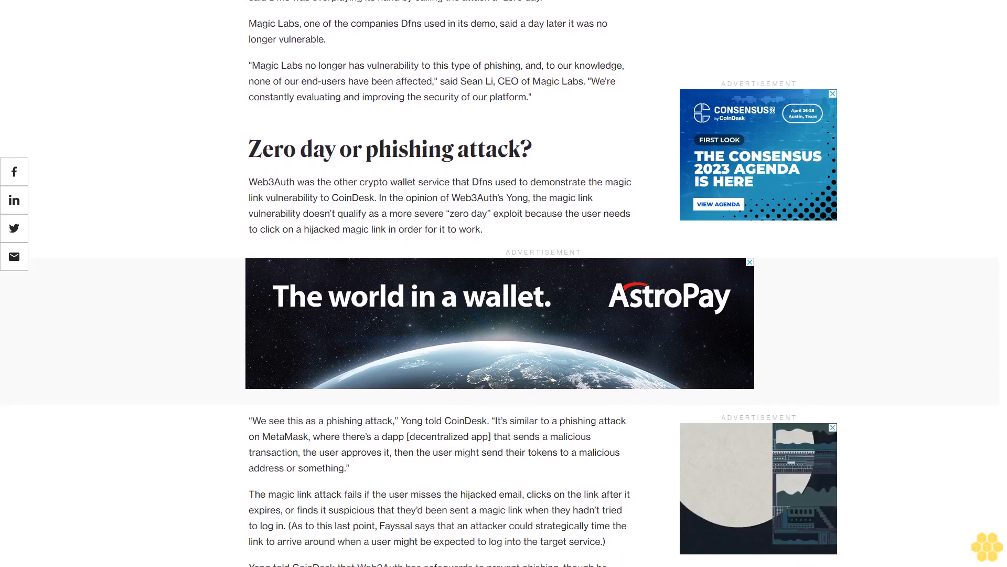
{"action": "scroll", "scroll_direction": "down", "scroll_amount": 3}
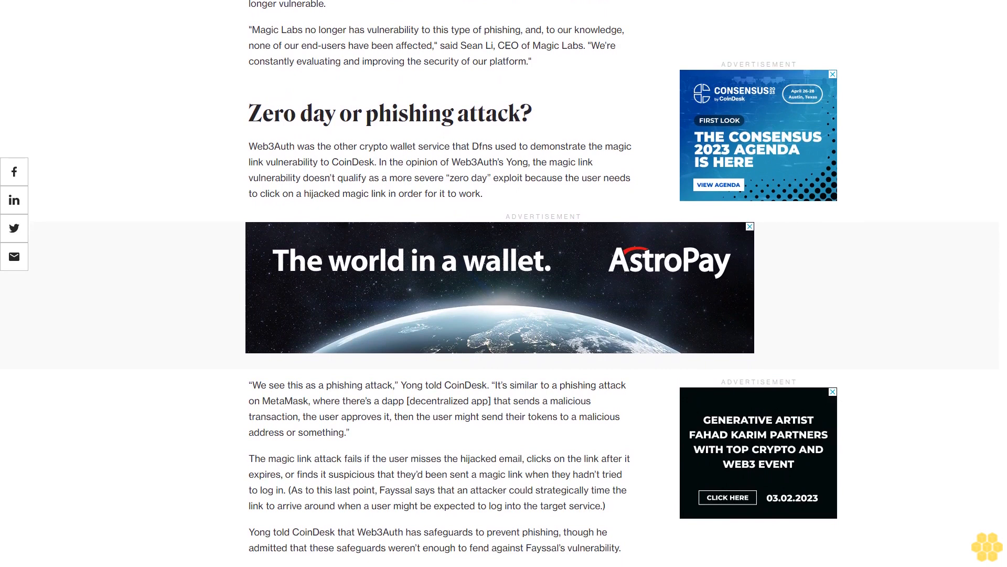
{"action": "scroll", "scroll_direction": "down", "scroll_amount": 3}
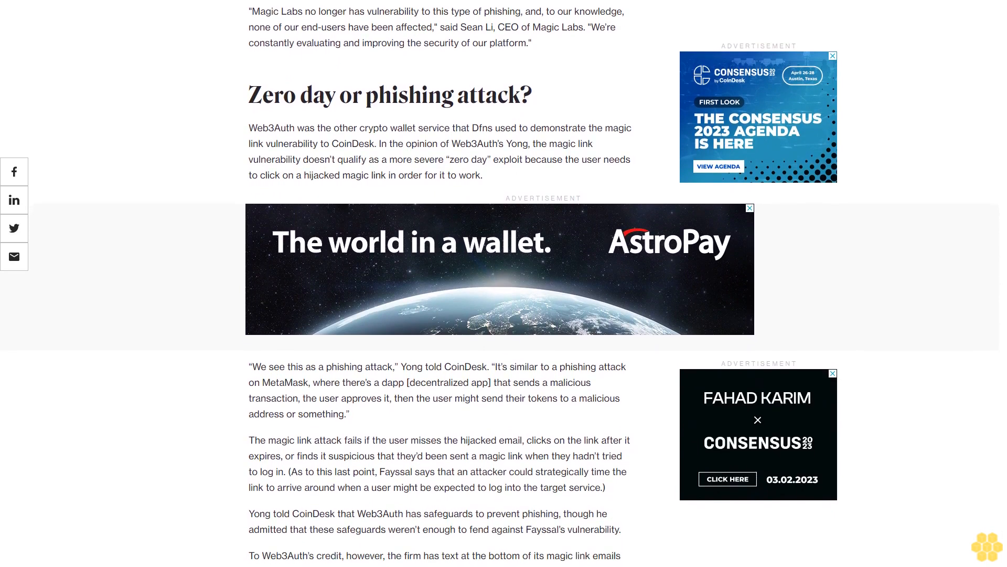
{"action": "scroll", "scroll_direction": "down", "scroll_amount": 3}
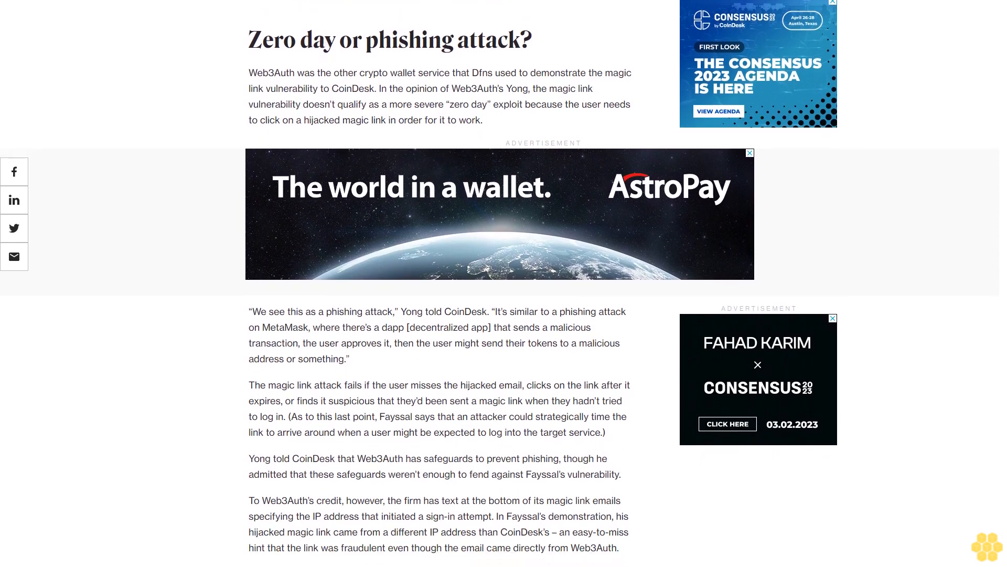
{"action": "scroll", "scroll_direction": "down", "scroll_amount": 3}
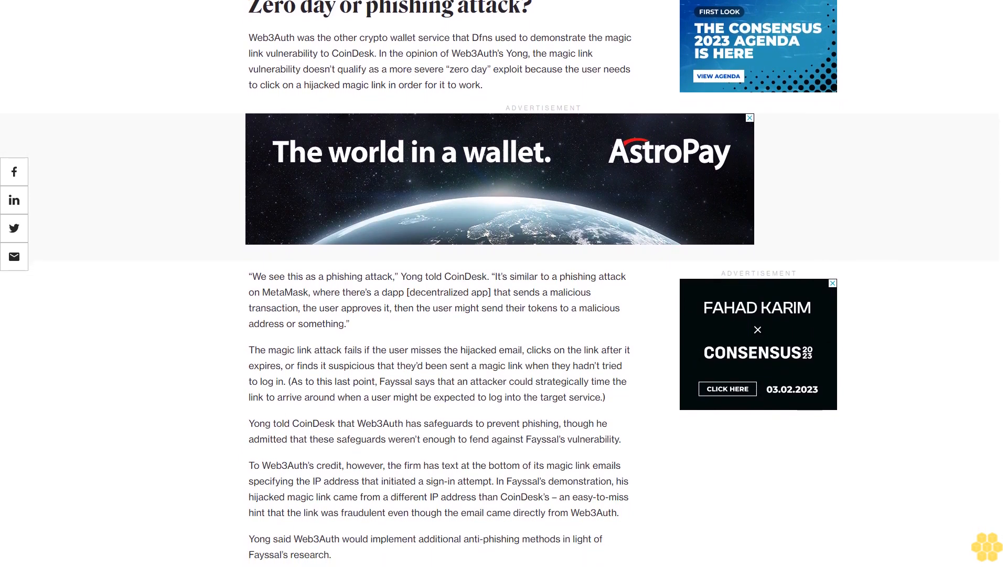
{"action": "scroll", "scroll_direction": "down", "scroll_amount": 3}
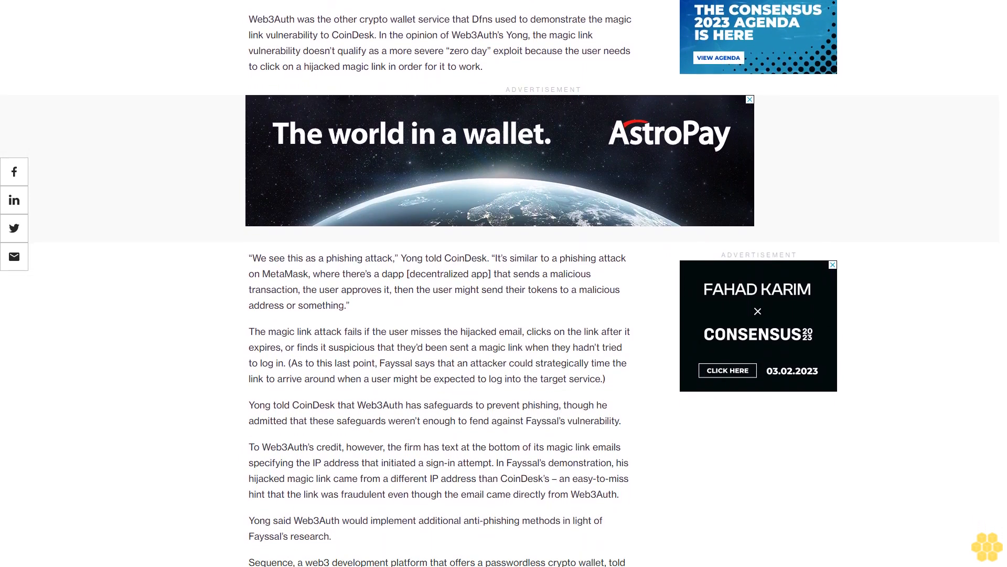
{"action": "scroll", "scroll_direction": "down", "scroll_amount": 3}
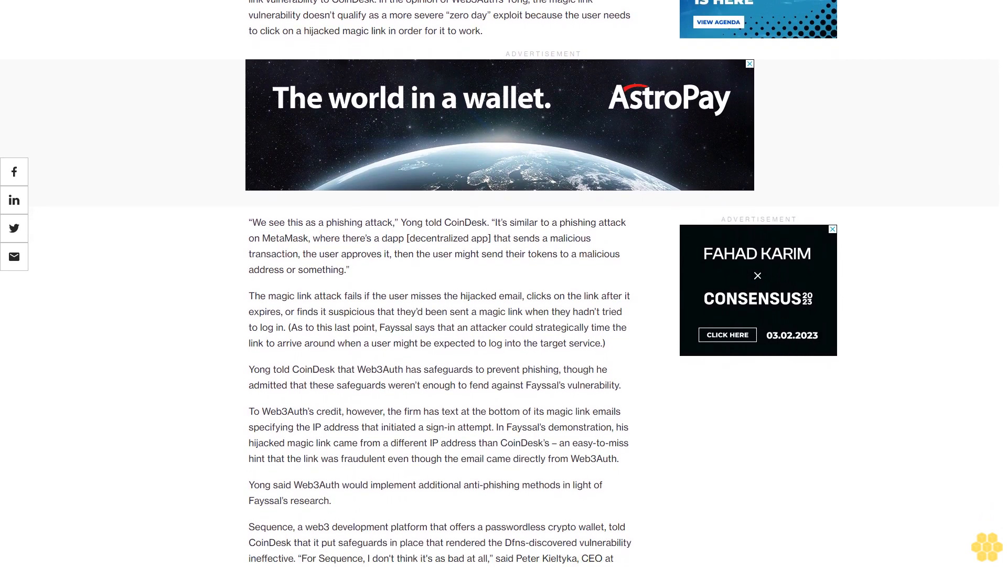
{"action": "scroll", "scroll_direction": "down", "scroll_amount": 3}
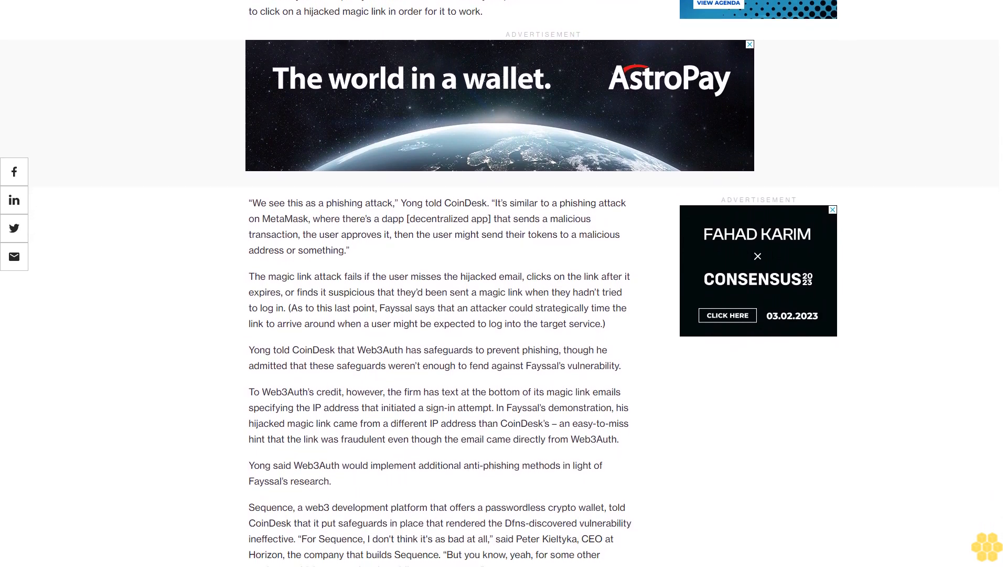
{"action": "scroll", "scroll_direction": "down", "scroll_amount": 3}
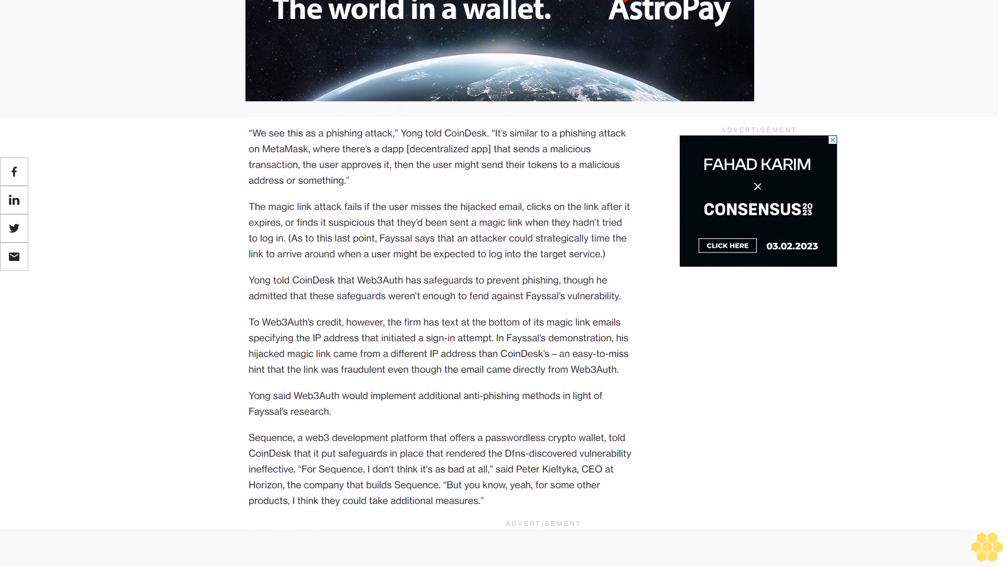
{"action": "scroll", "scroll_direction": "down", "scroll_amount": 3}
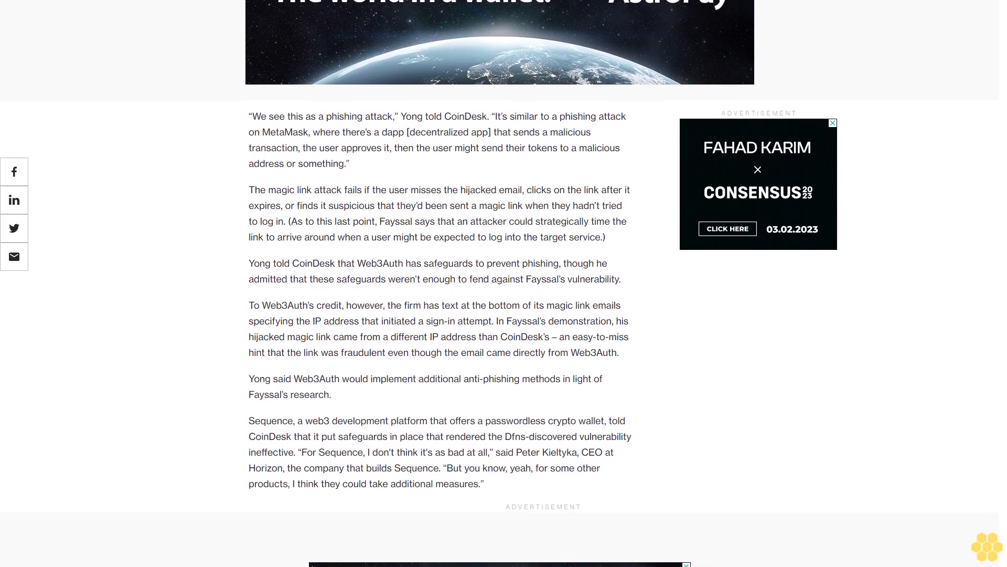
{"action": "scroll", "scroll_direction": "down", "scroll_amount": 3}
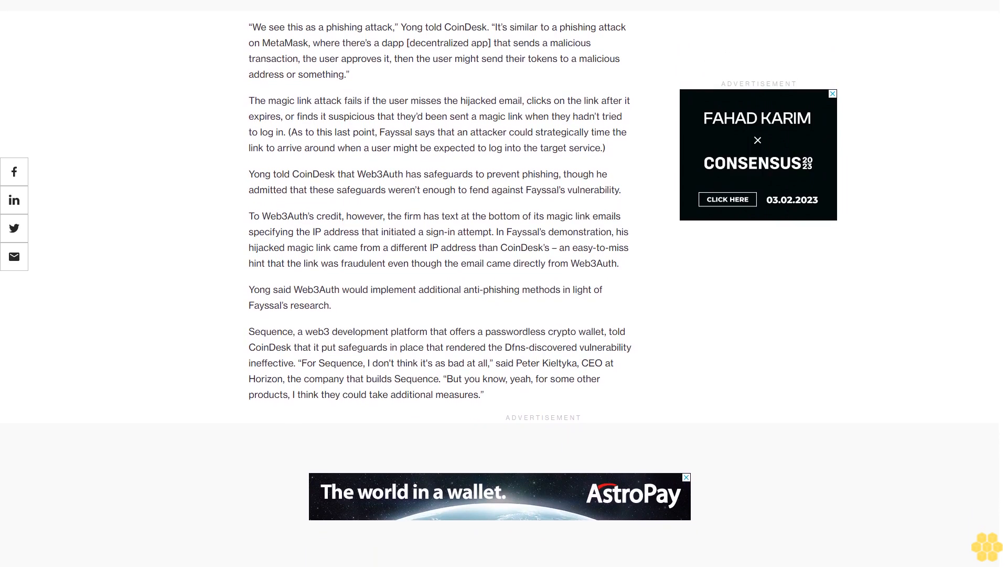
{"action": "scroll", "scroll_direction": "down", "scroll_amount": 3}
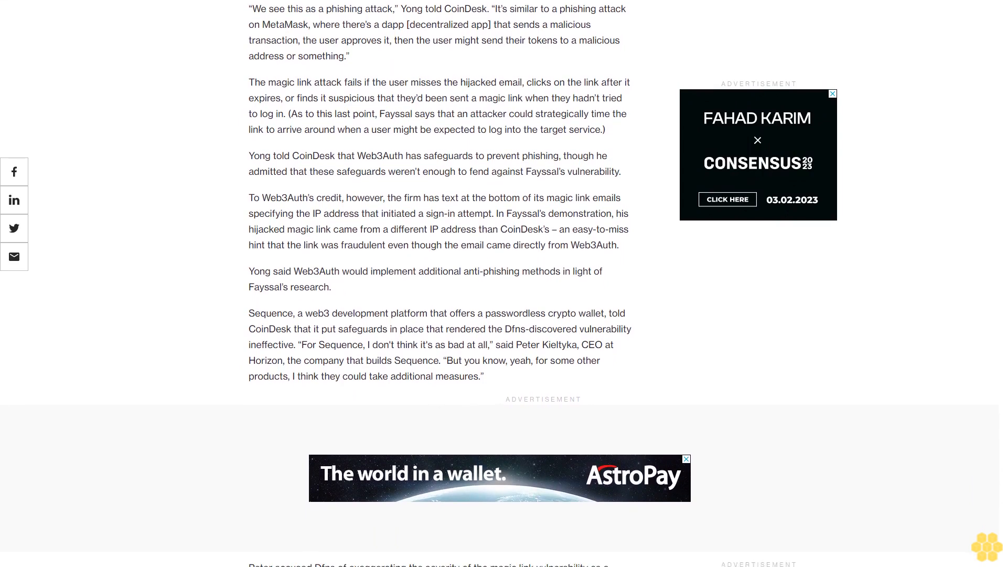
{"action": "scroll", "scroll_direction": "down", "scroll_amount": 3}
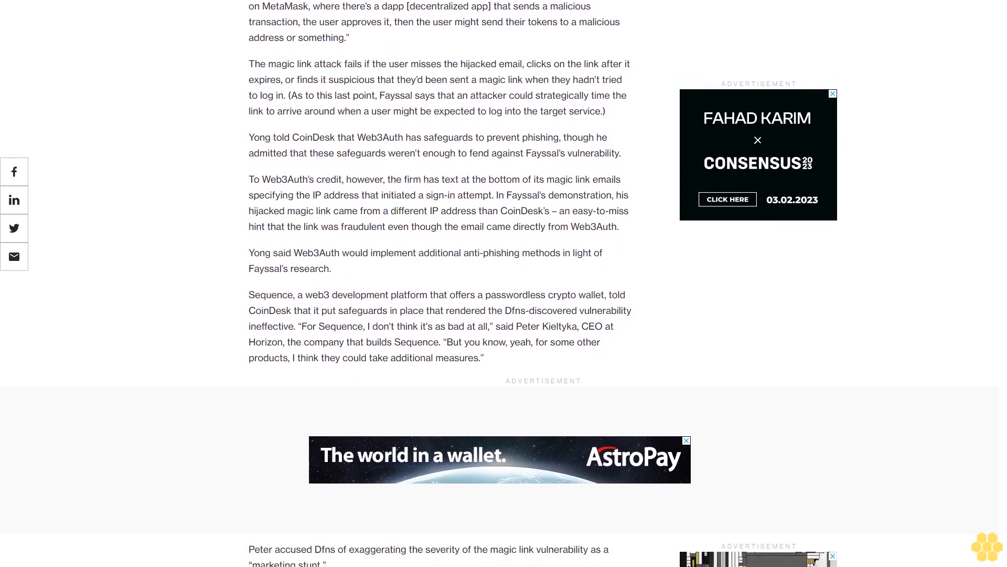